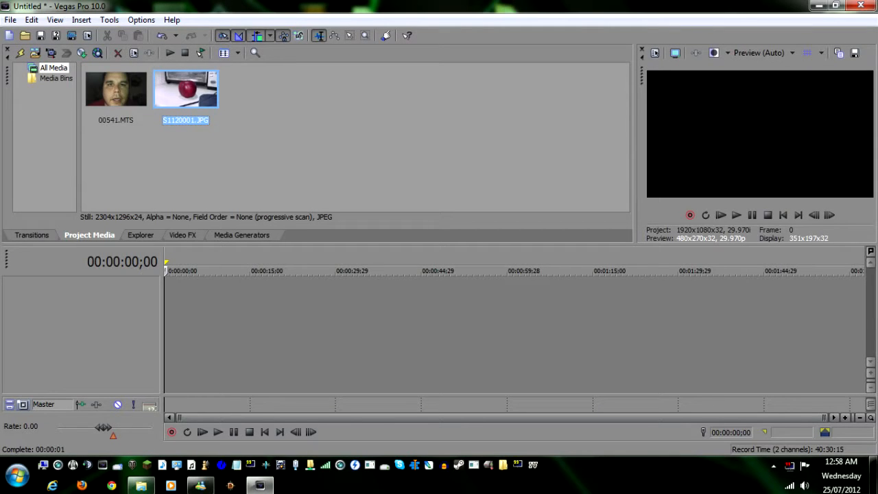
mouse_move(389, 439)
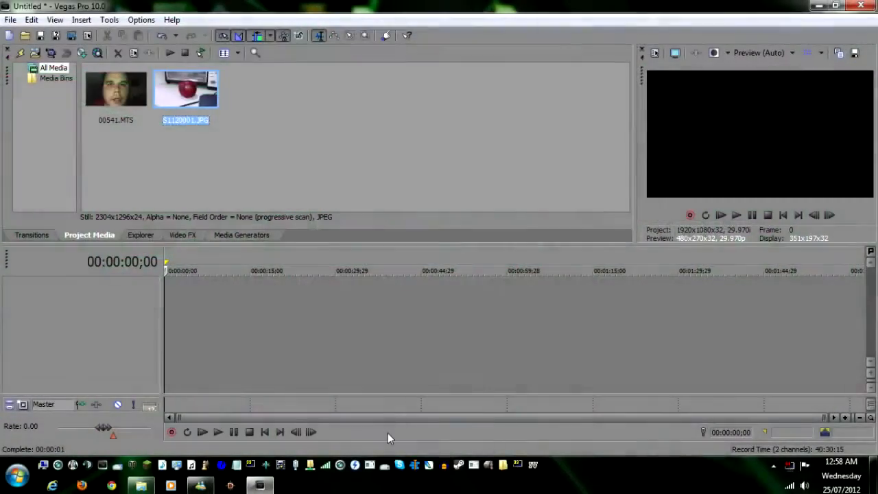
mouse_move(299, 291)
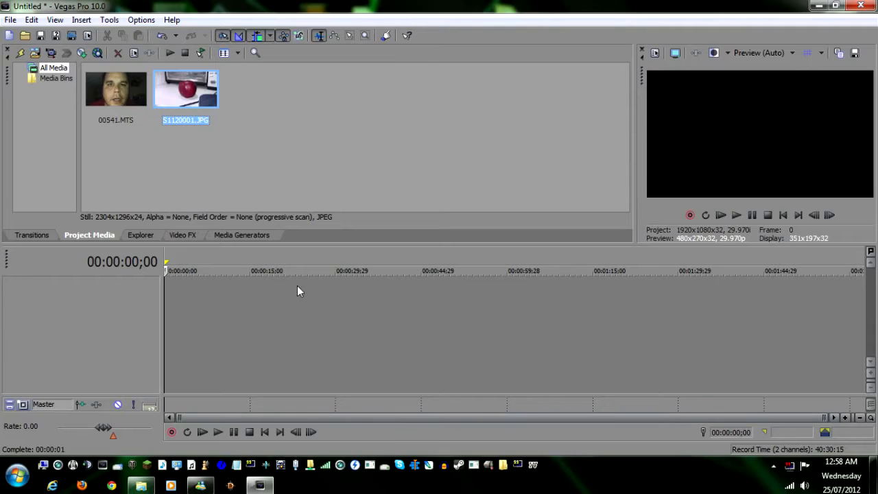
mouse_move(296, 282)
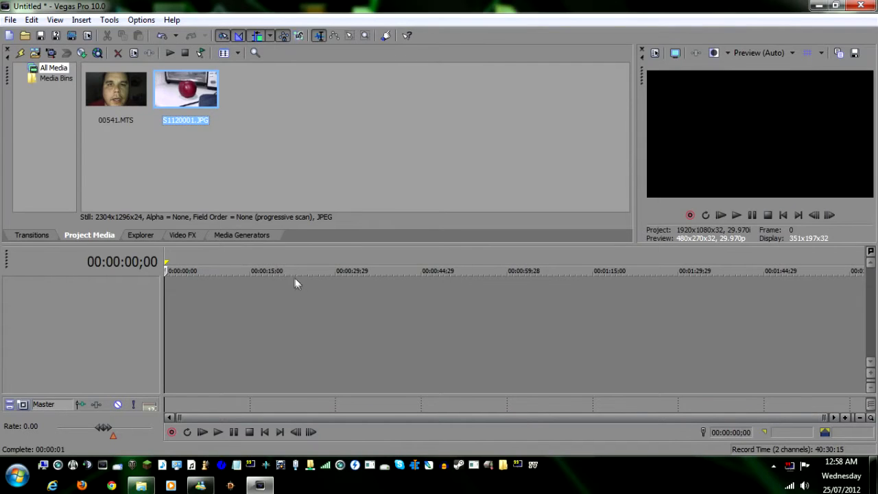
mouse_move(122, 96)
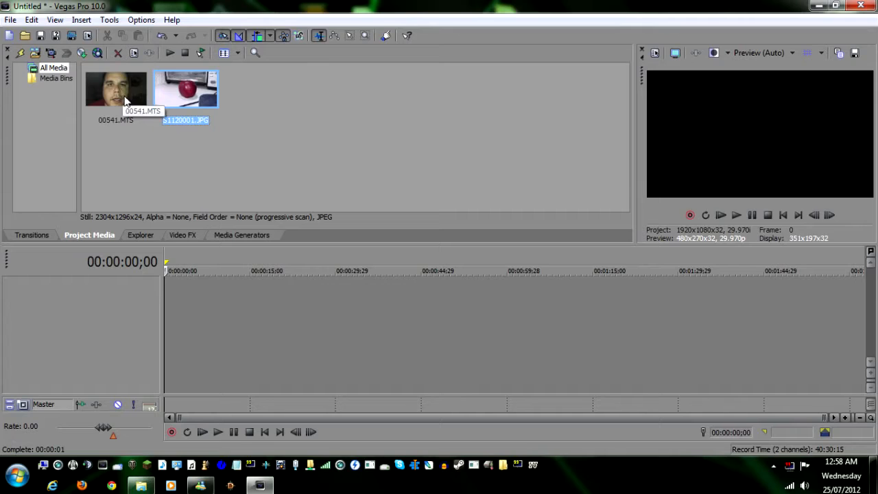
mouse_move(126, 102)
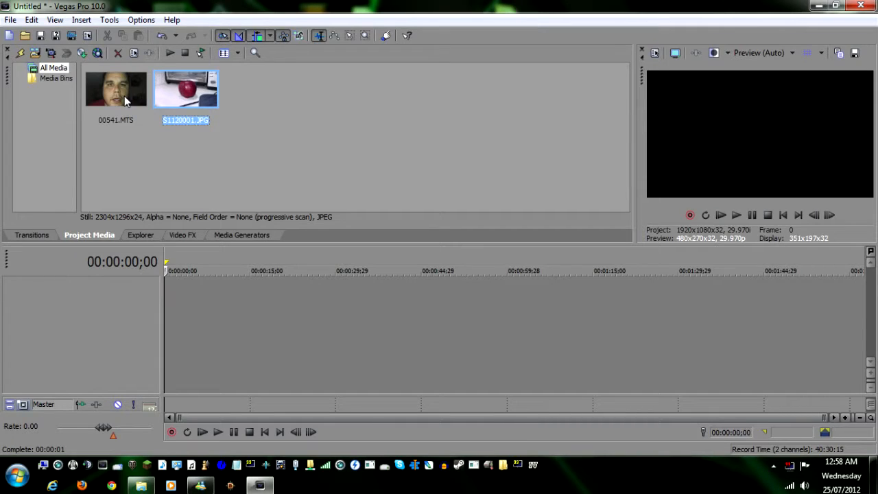
mouse_move(192, 99)
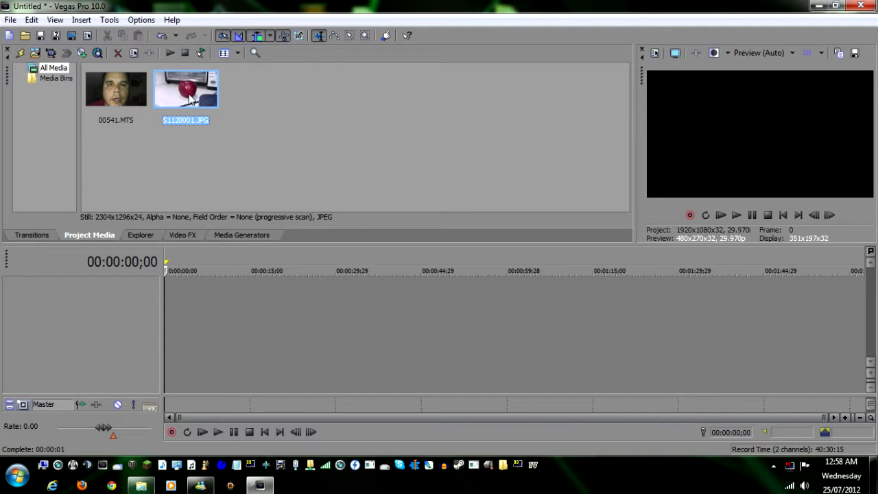
mouse_move(185, 89)
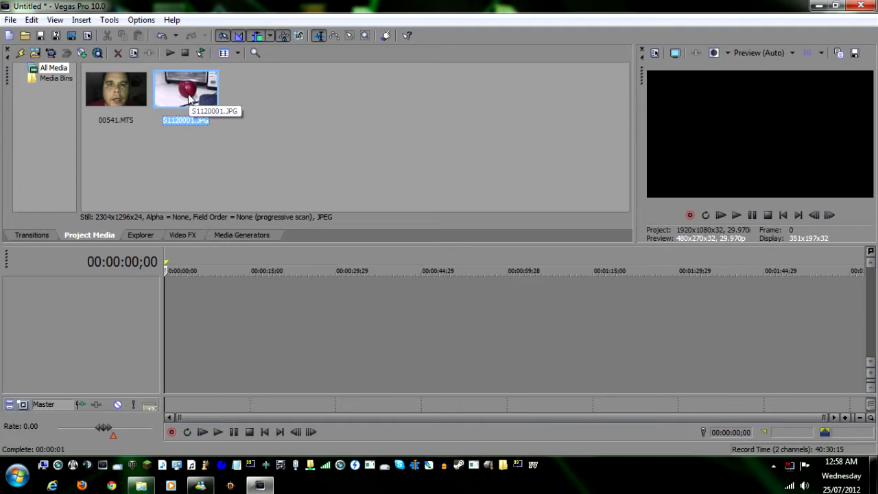
mouse_move(185, 89)
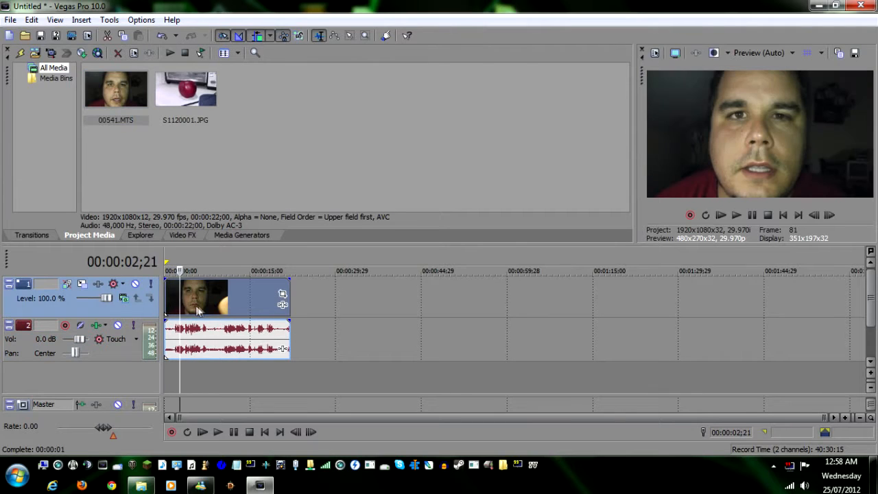
mouse_move(793, 117)
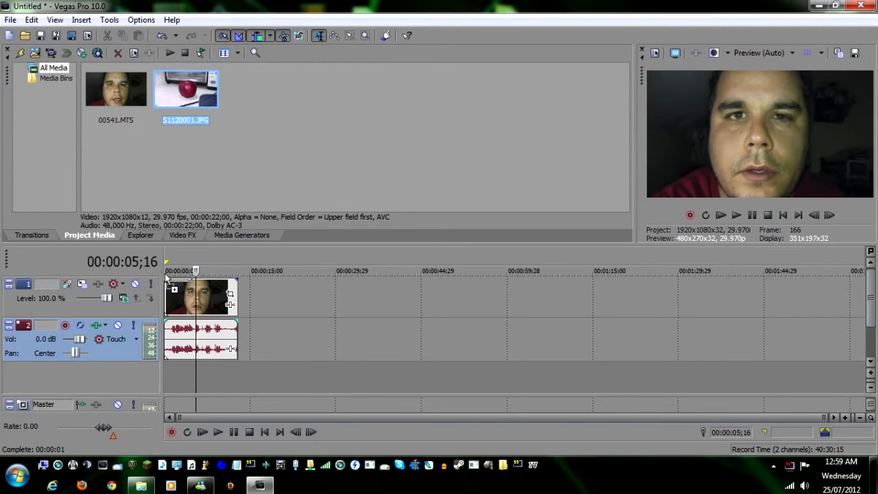
Place S1120001.JPG on a new track above the face clip and lower its opacity to about 39%.
left_click_drag(185, 89, 200, 295)
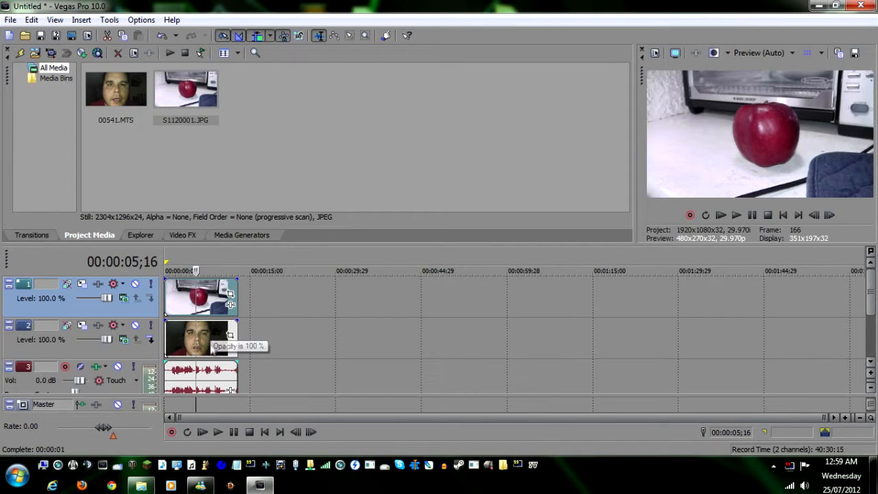
mouse_move(295, 291)
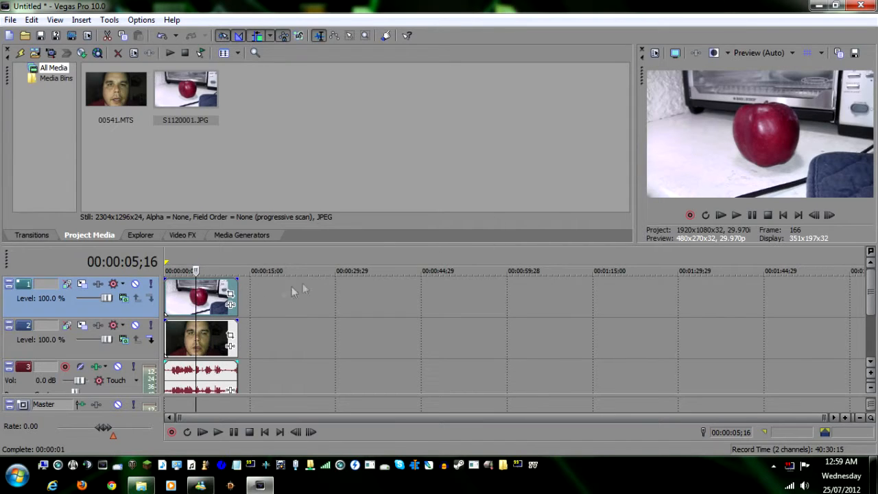
mouse_move(208, 284)
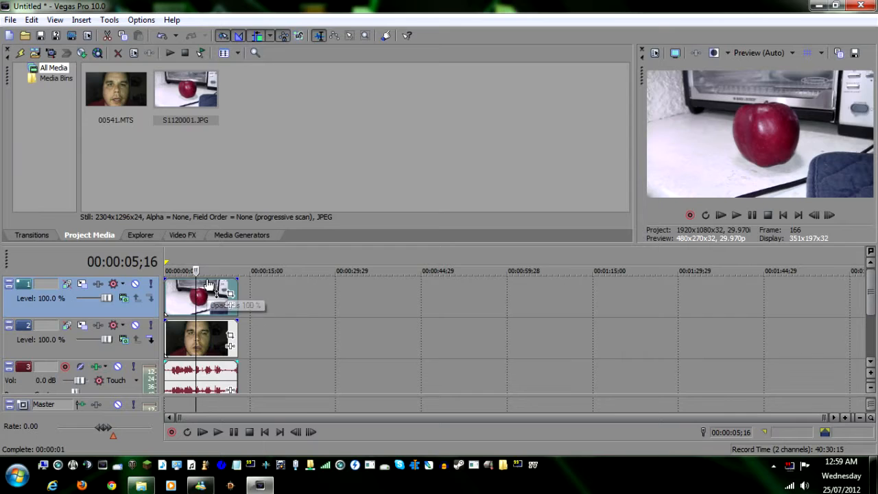
left_click_drag(209, 283, 213, 305)
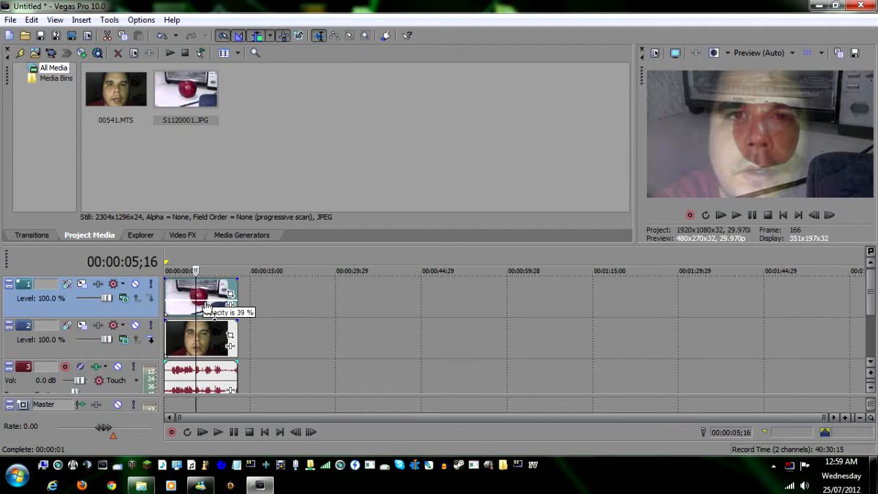
left_click_drag(206, 305, 205, 309)
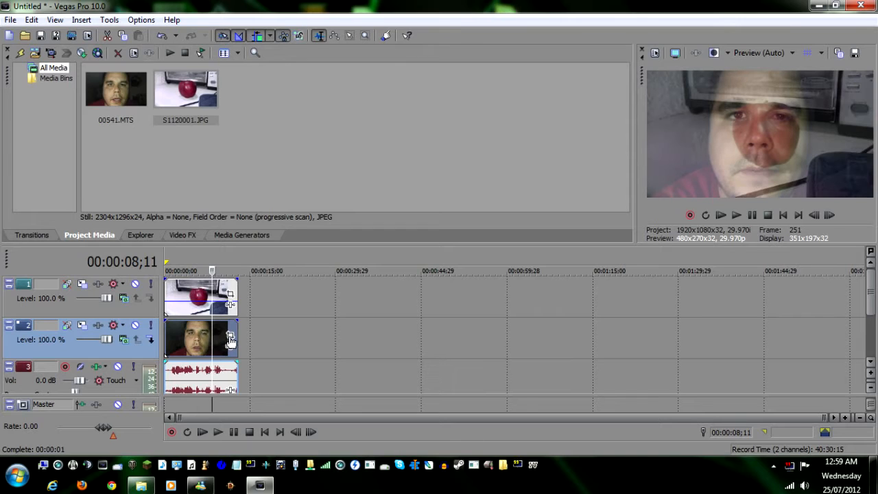
In the face event's Pan/Crop, shift the crop frame so the face lines up with the apple.
left_click(231, 334)
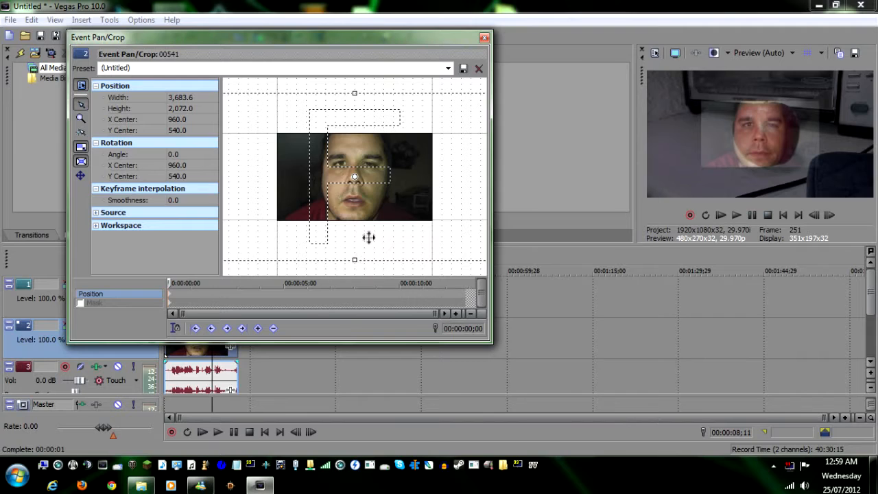
left_click_drag(354, 175, 346, 180)
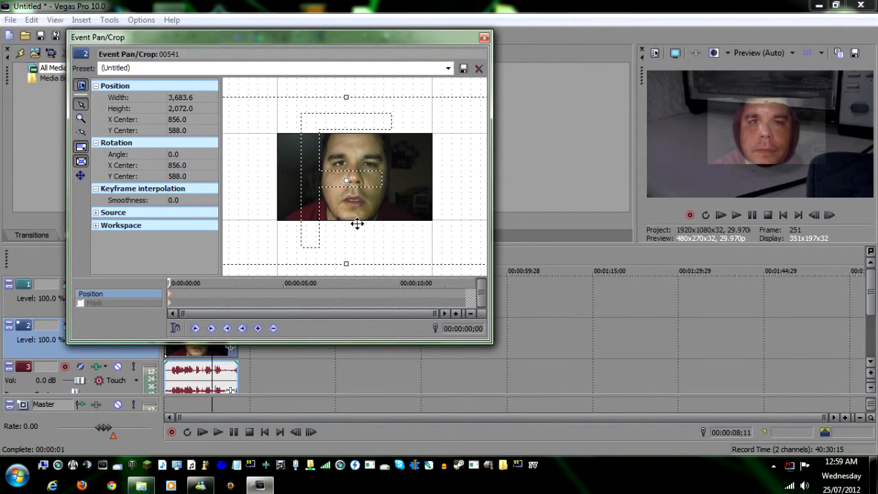
mouse_move(436, 130)
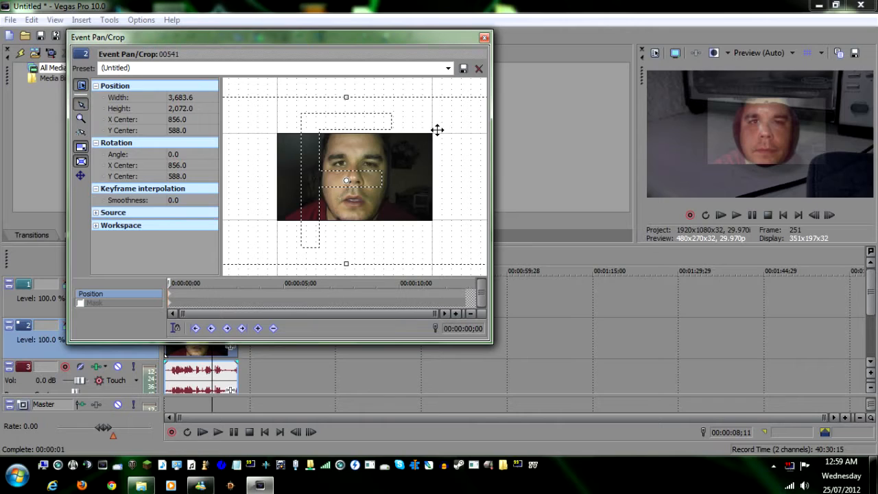
mouse_move(265, 199)
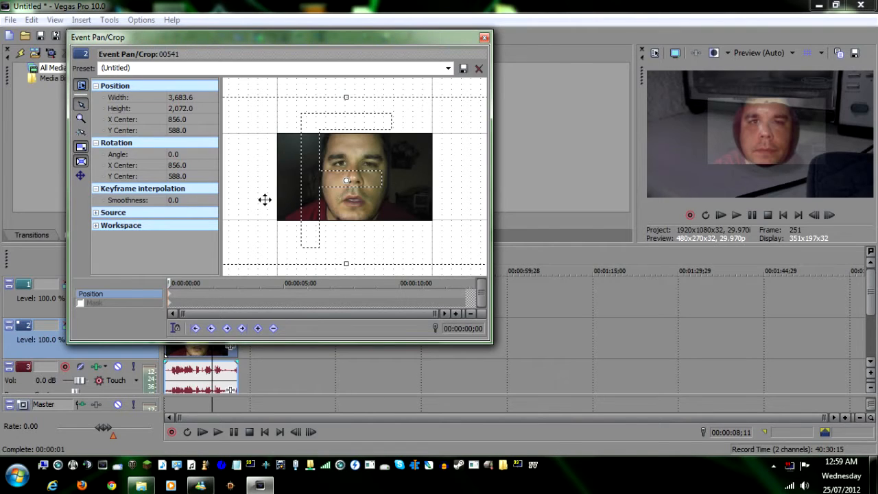
mouse_move(101, 299)
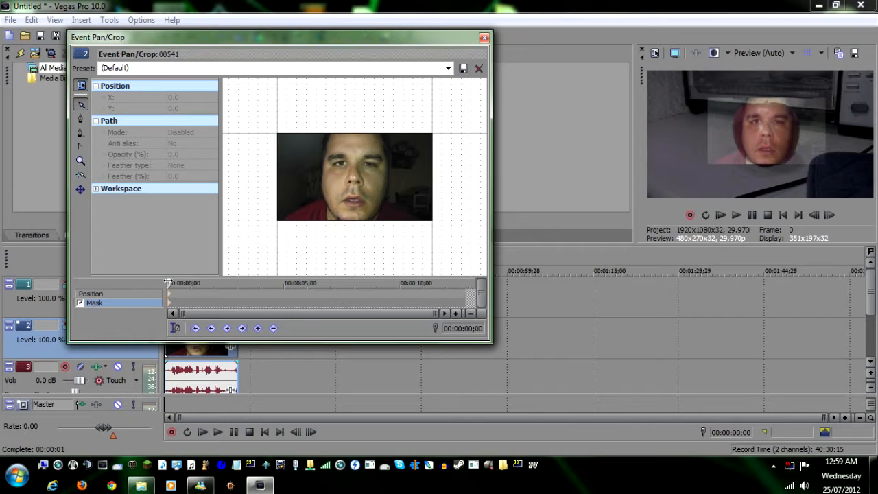
mouse_move(80, 121)
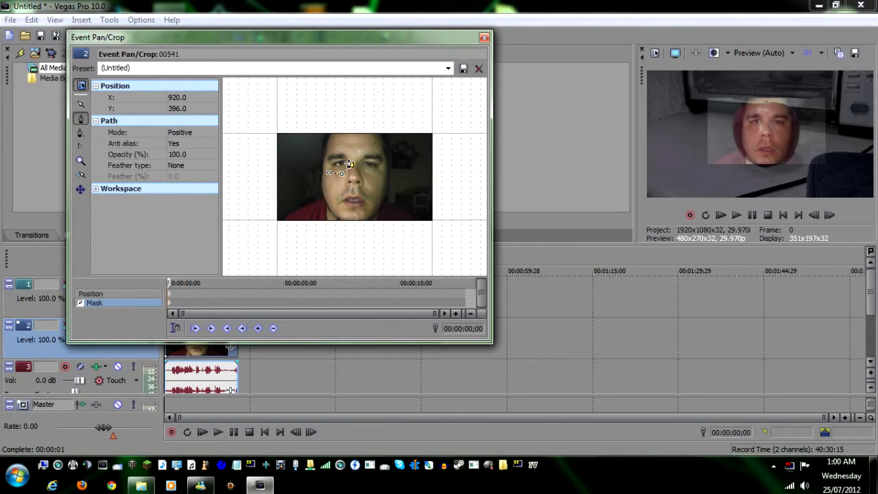
Trace Bezier mask points around both eyes of the face clip.
left_click_drag(348, 162, 336, 159)
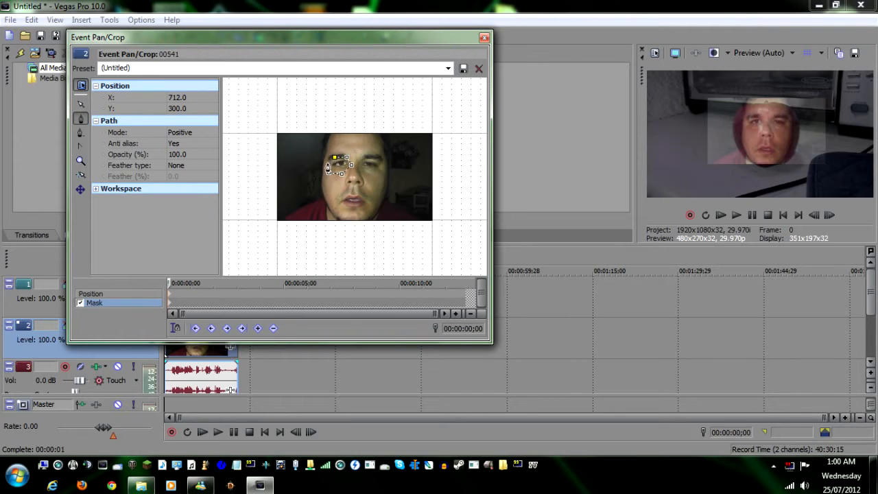
left_click_drag(336, 164, 338, 166)
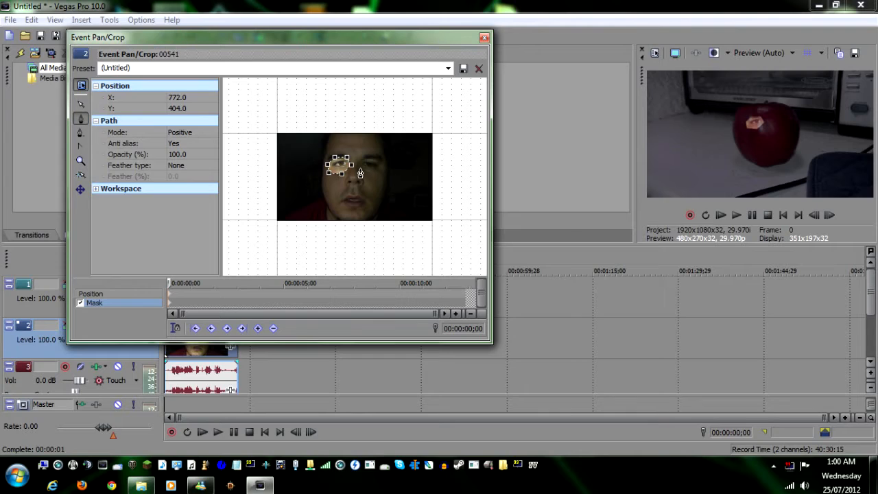
left_click_drag(340, 164, 373, 167)
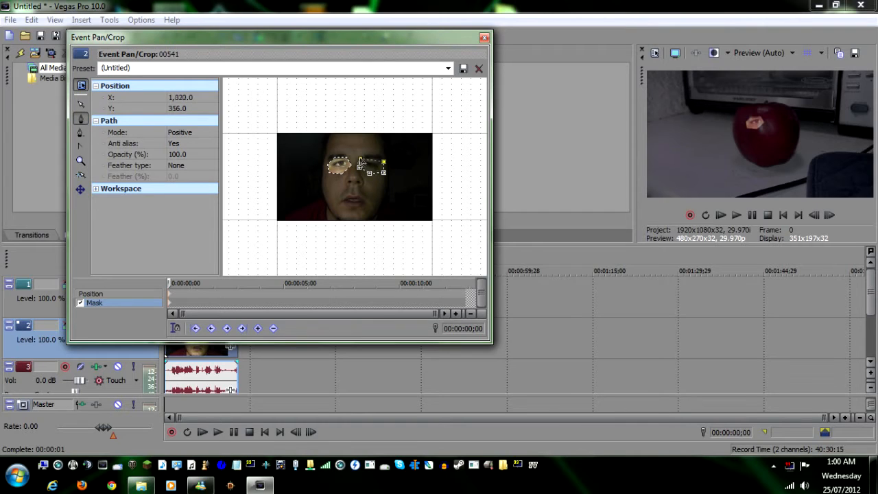
left_click_drag(373, 164, 360, 165)
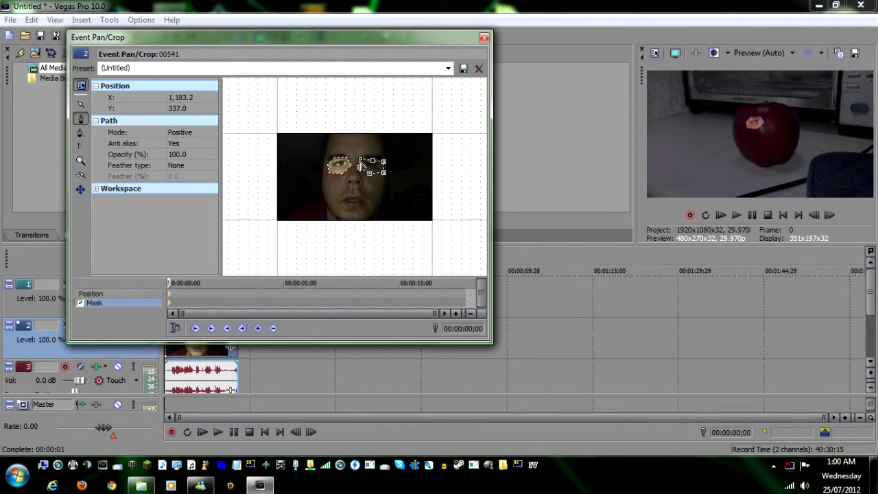
left_click_drag(373, 165, 371, 166)
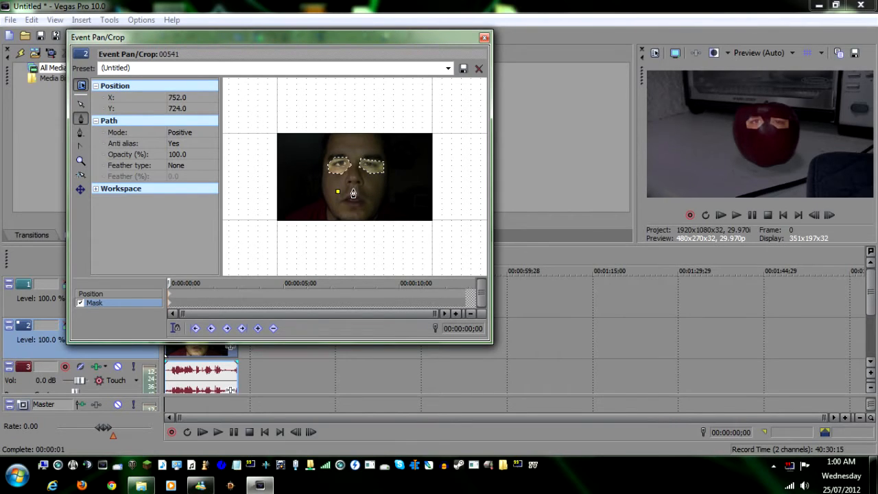
Trace mask points around the mouth and enlarge the preview to check the outlines.
left_click_drag(351, 193, 373, 208)
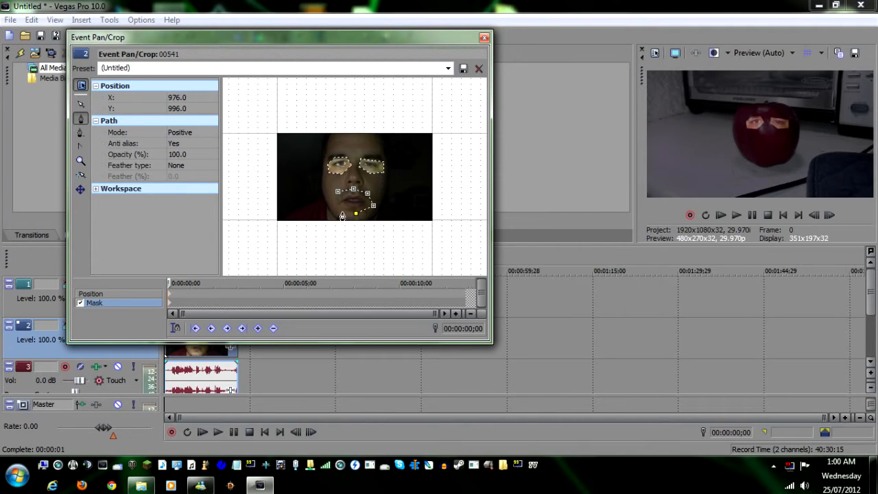
left_click_drag(356, 213, 357, 199)
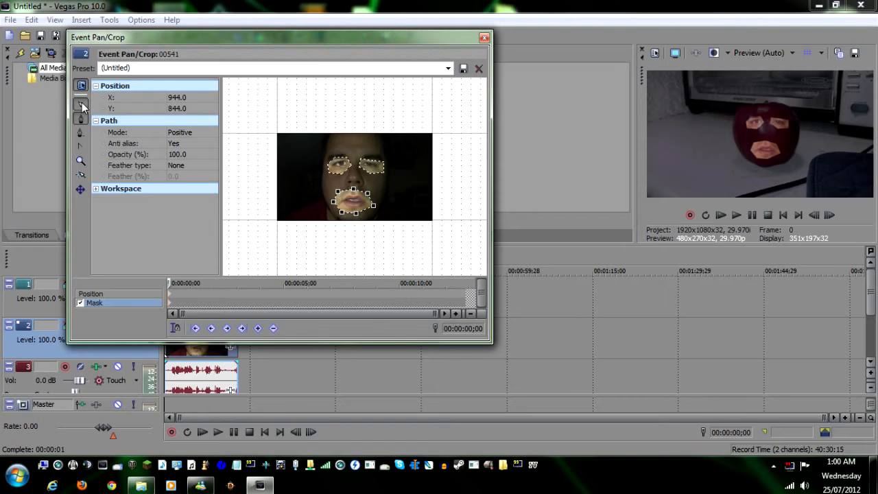
left_click(81, 104)
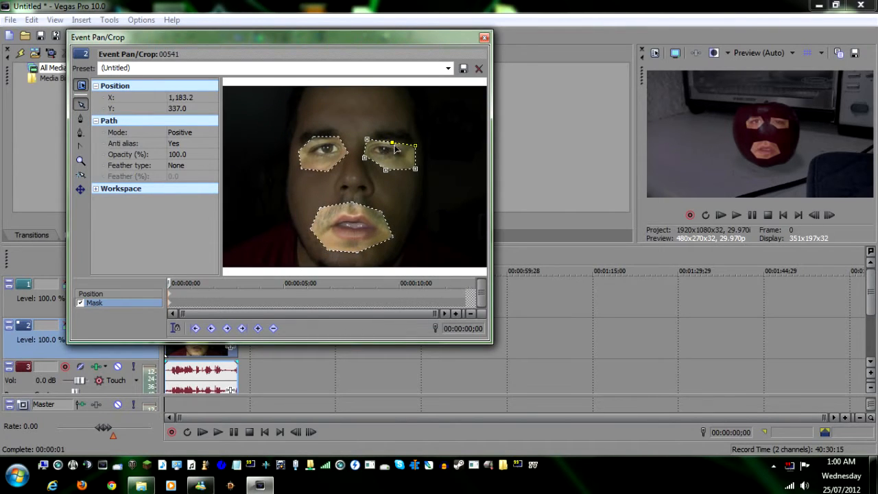
mouse_move(81, 104)
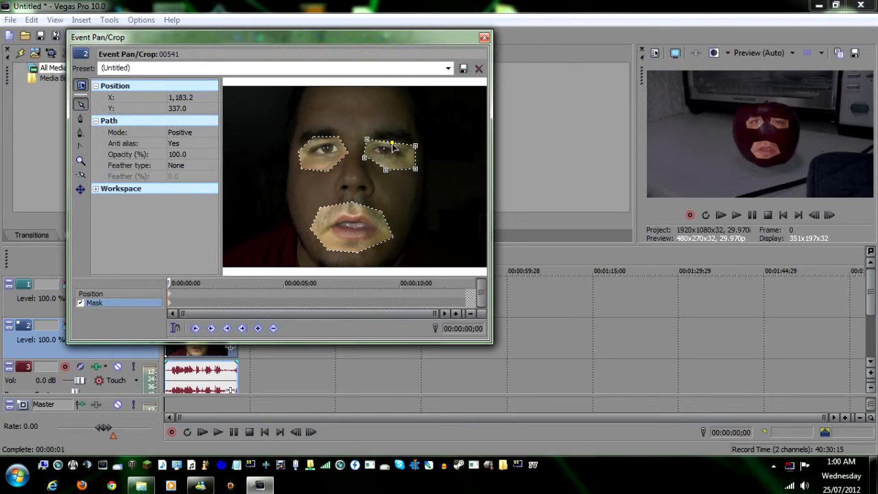
Refine the right eye outline and set the mask Feather type to In at 3.0%.
left_click_drag(391, 150, 391, 142)
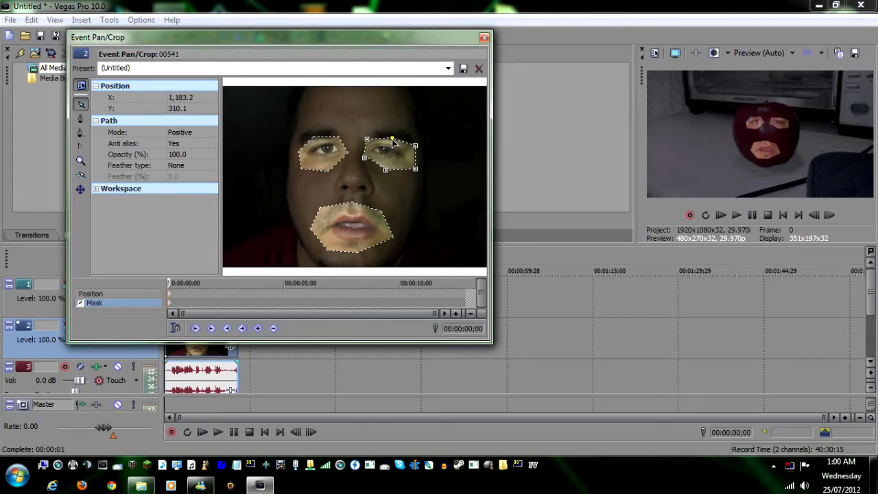
left_click_drag(392, 142, 365, 162)
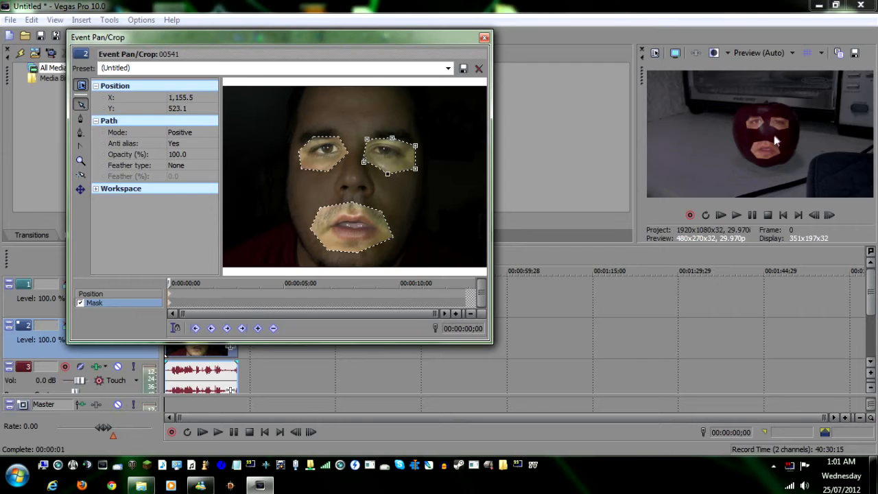
mouse_move(583, 149)
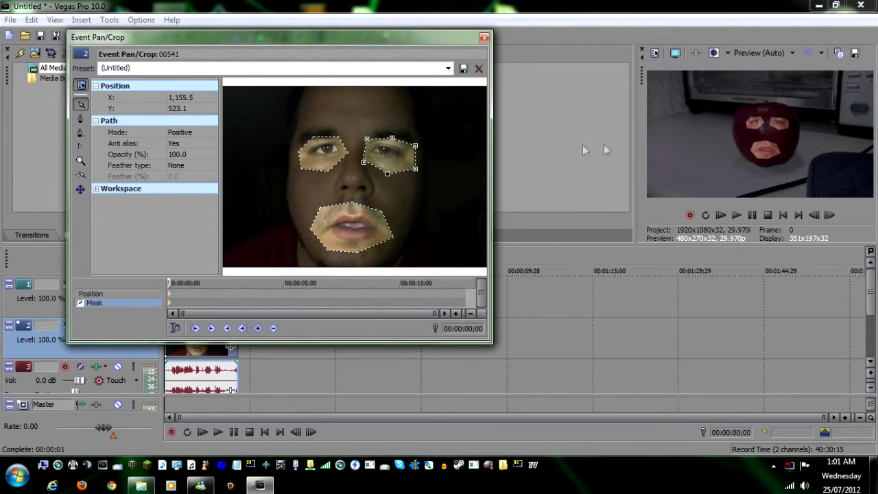
mouse_move(407, 142)
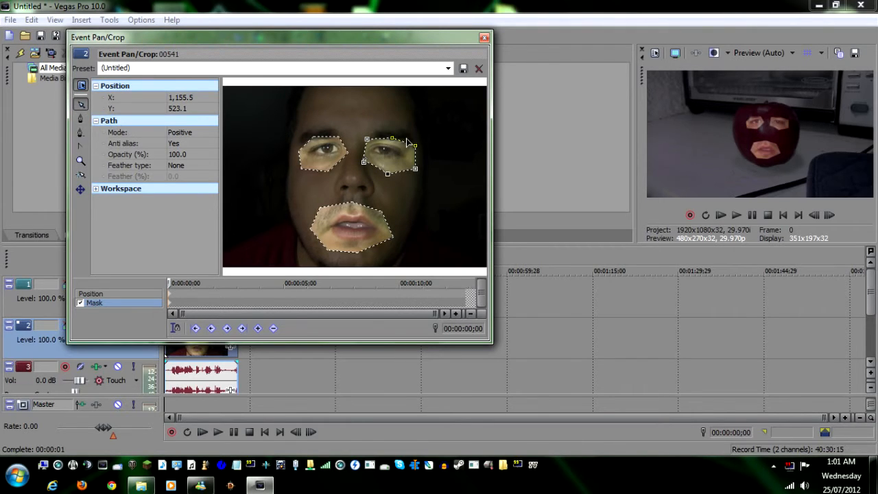
mouse_move(154, 170)
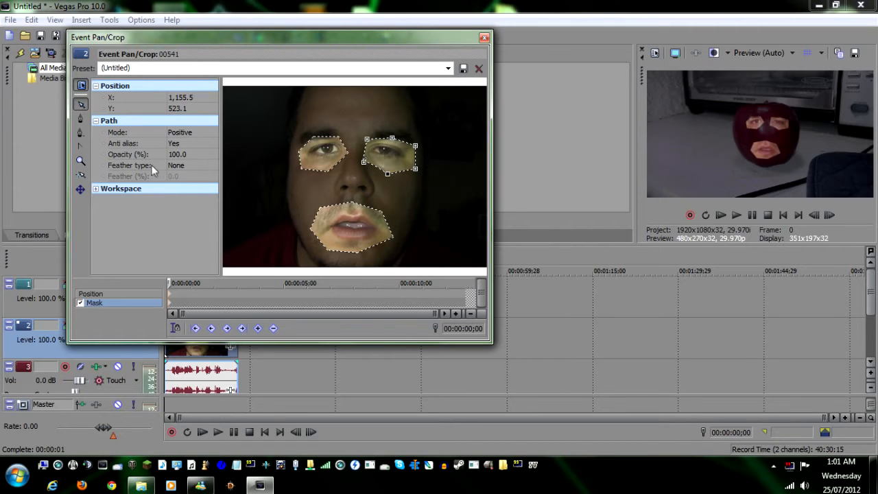
left_click(211, 164)
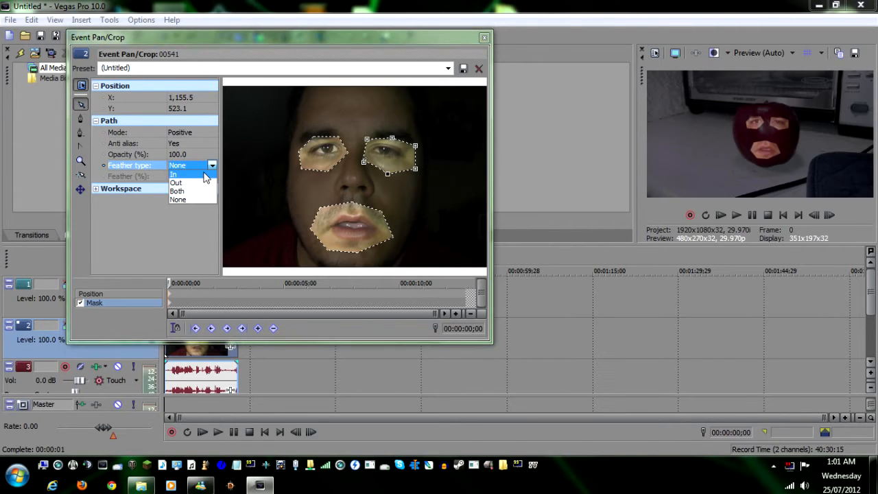
left_click(174, 174)
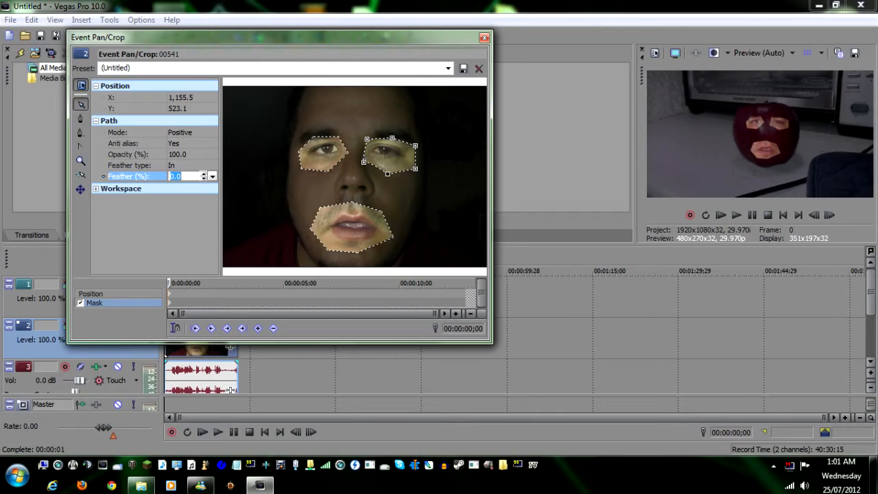
type("3.0")
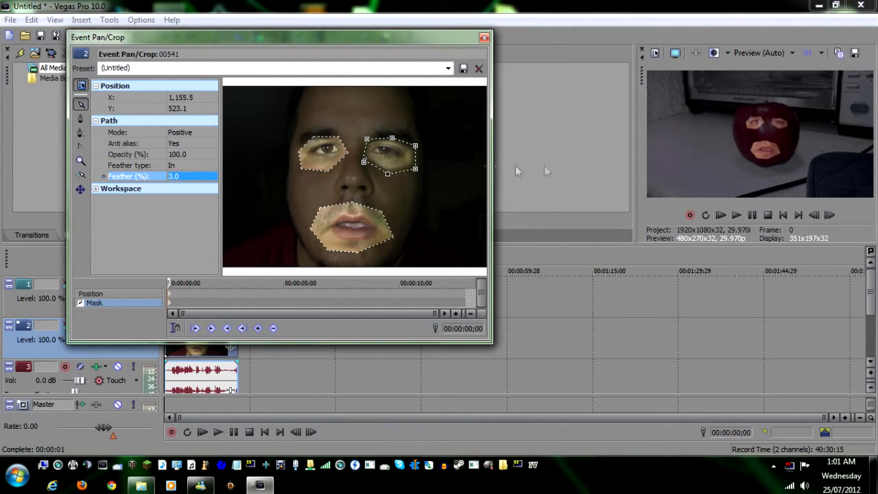
mouse_move(291, 162)
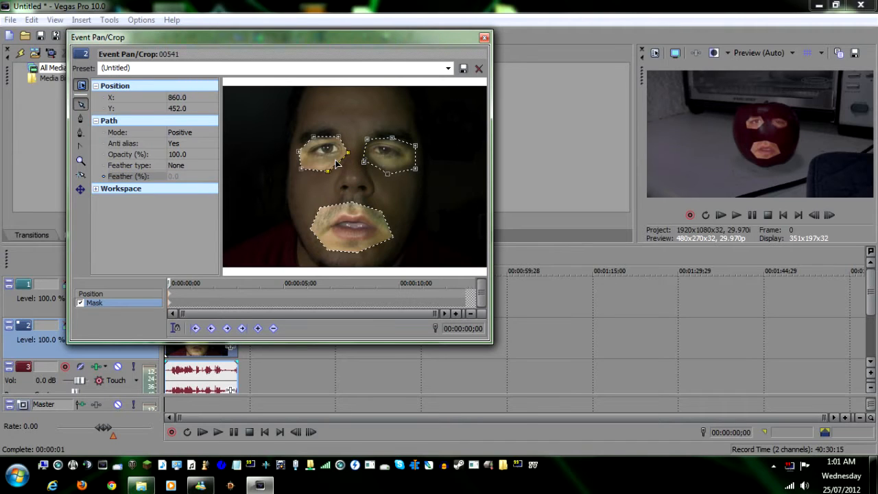
Apply inward feathering of about 4% and reshape the mouth mask outline.
left_click(181, 165)
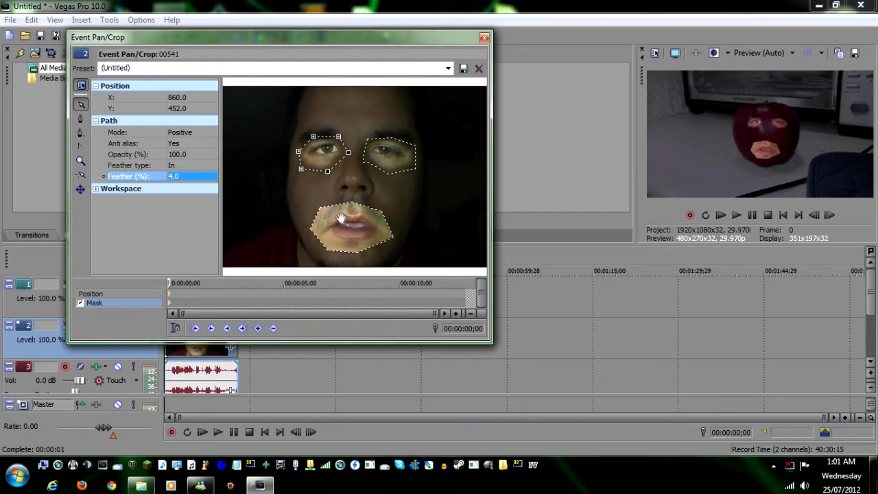
left_click_drag(351, 227, 351, 236)
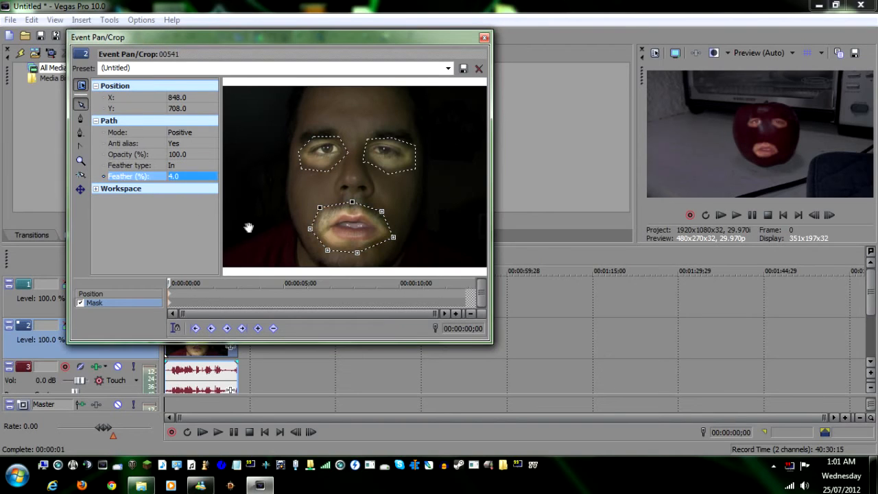
mouse_move(604, 163)
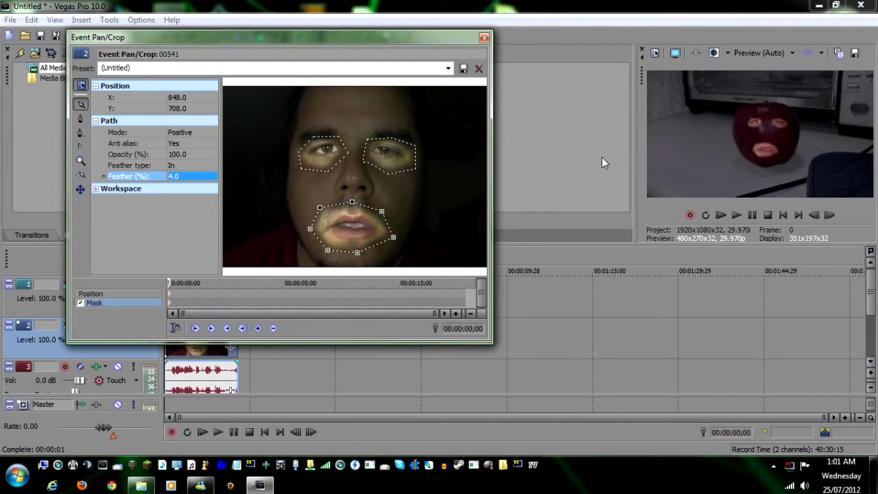
mouse_move(546, 150)
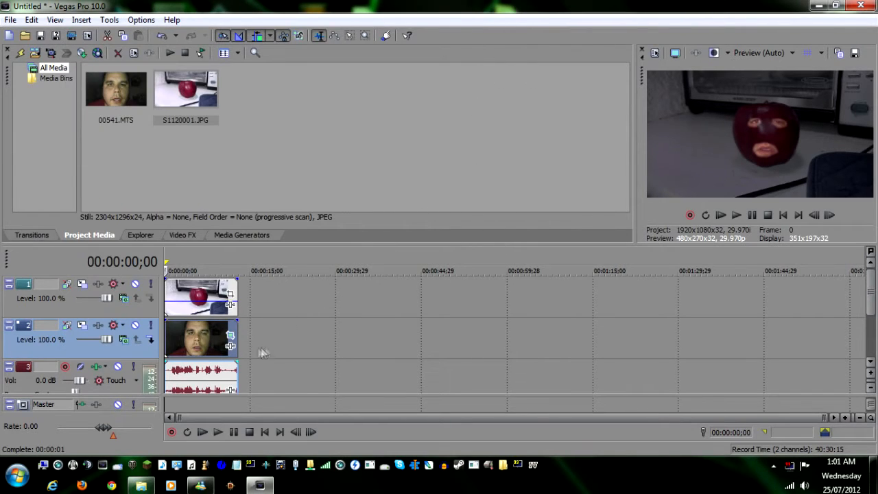
mouse_move(230, 348)
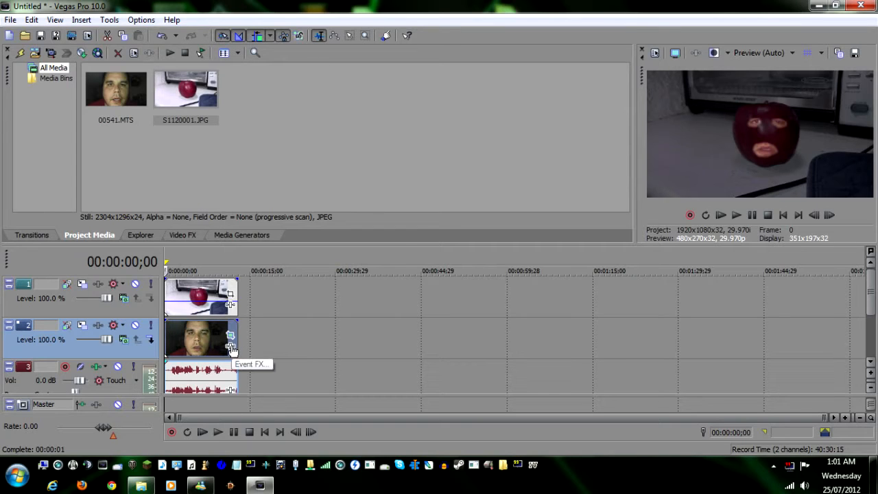
mouse_move(209, 293)
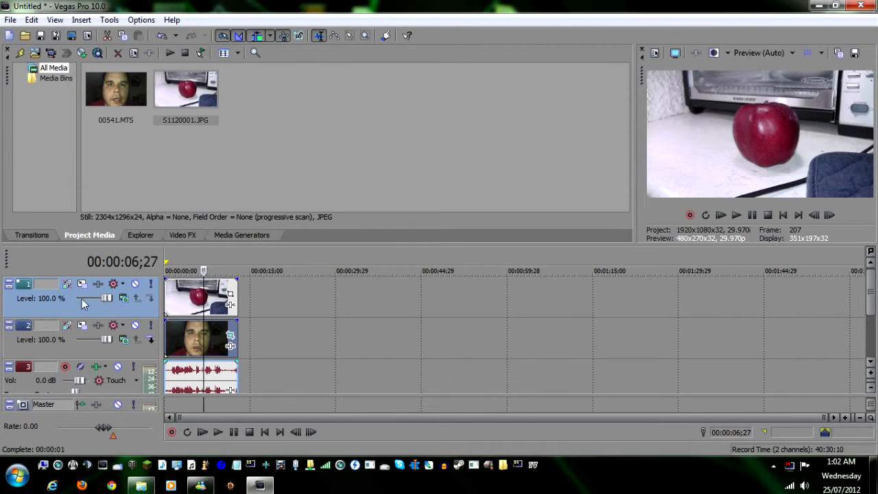
mouse_move(82, 335)
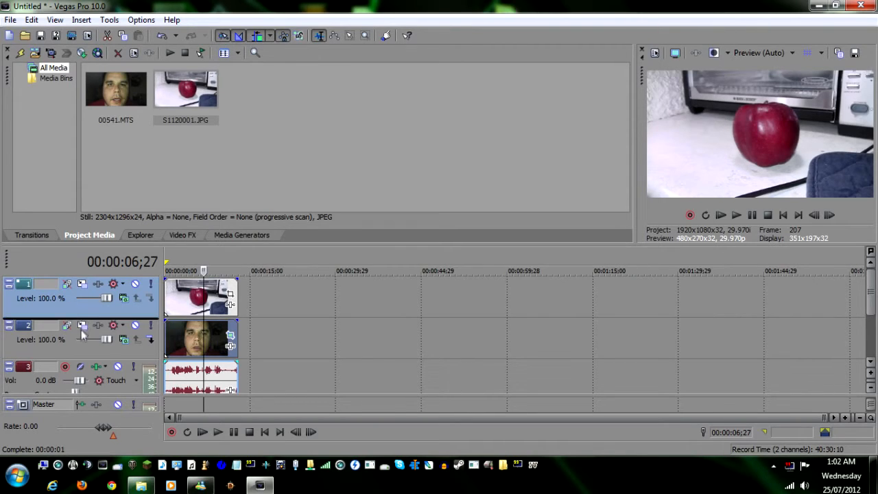
mouse_move(82, 353)
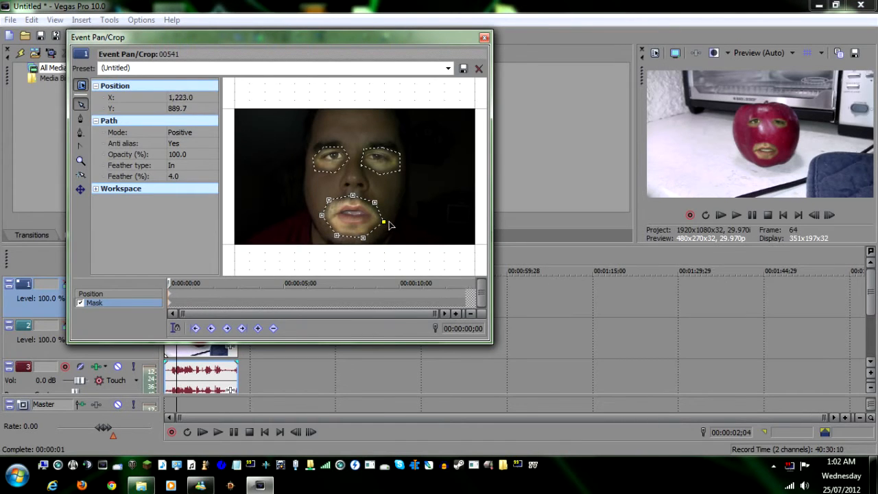
Reshape the eye mask points and close the Pan/Crop mask editor.
left_click_drag(384, 222, 375, 207)
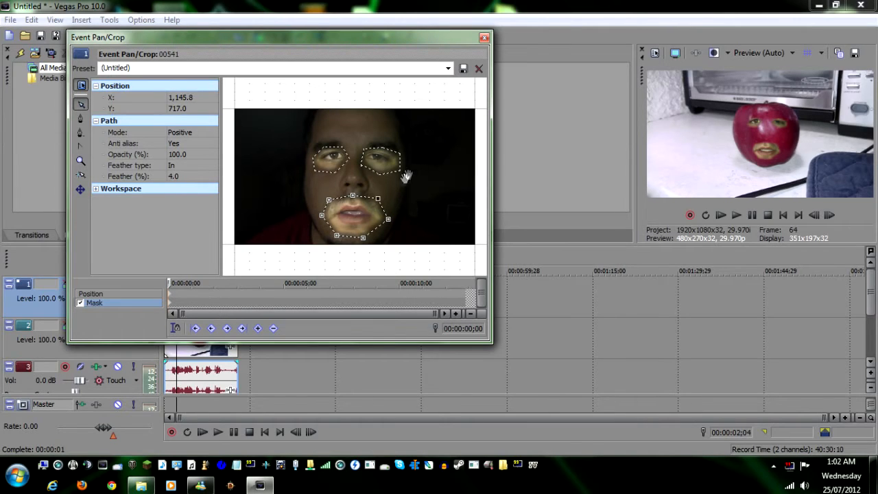
left_click(478, 69)
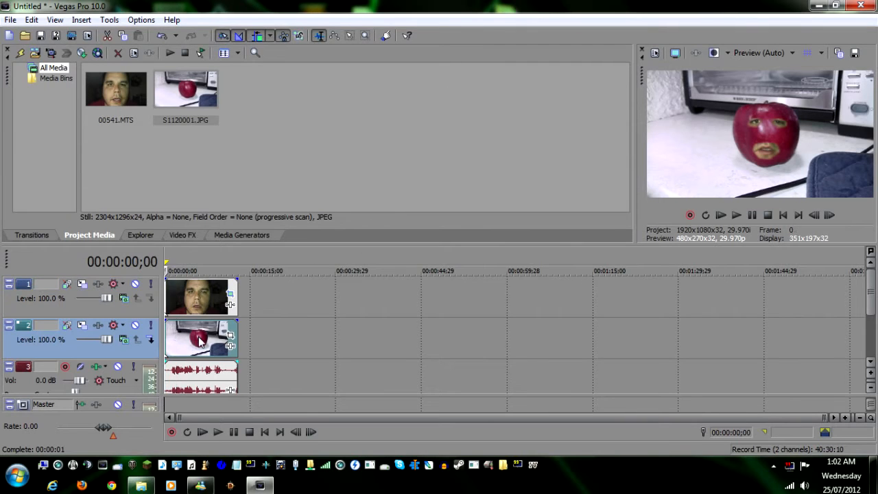
mouse_move(691, 211)
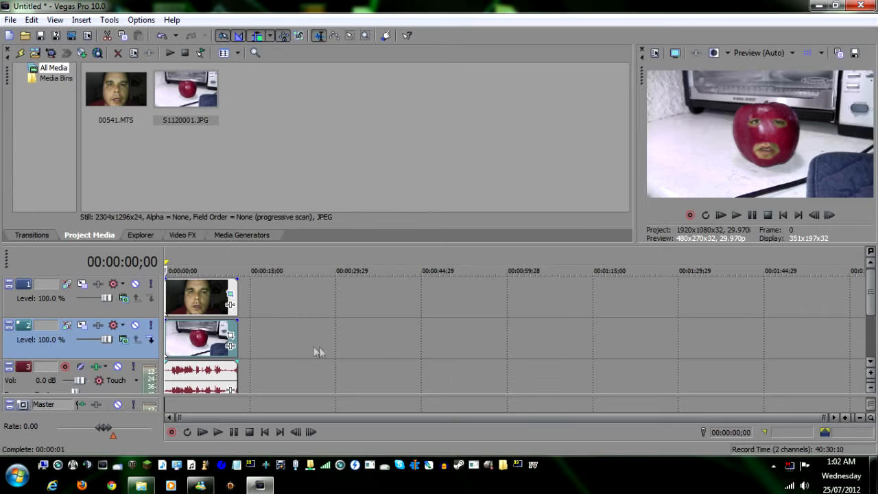
mouse_move(231, 305)
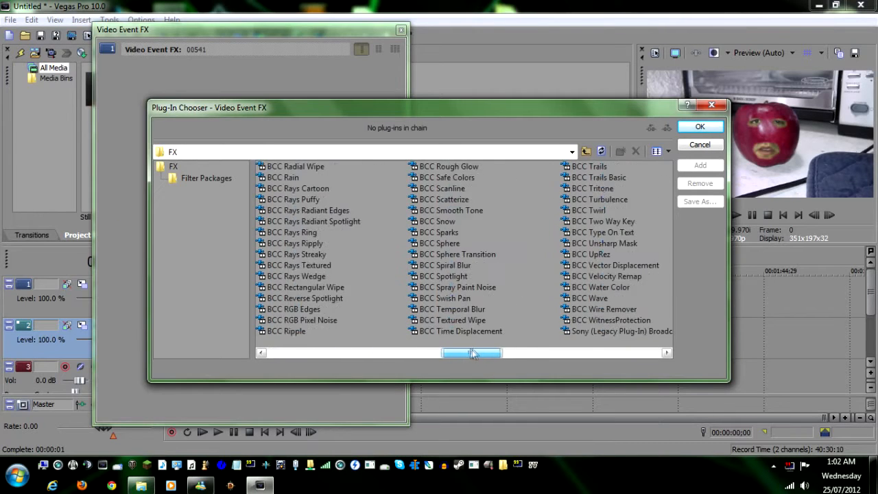
Apply Sony Color Corrector (Secondary) from the Plug-In Chooser to the face clip.
scroll("right", 3)
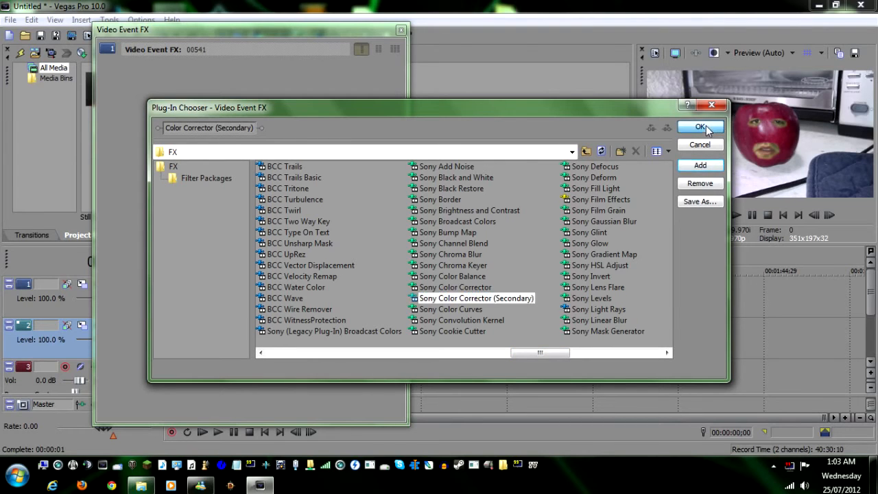
left_click(700, 126)
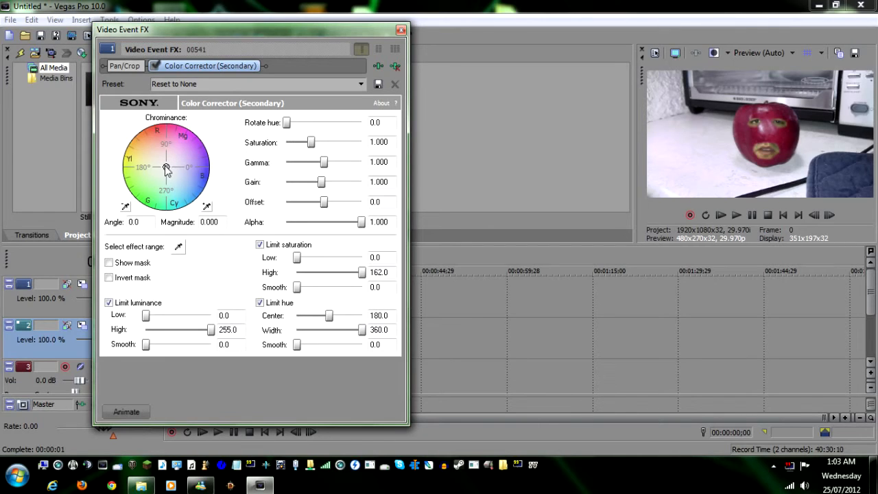
Try chrominance tints, then rotate the hue through 360, 158.2, 71.3 and 142.7 toward reddish tones.
left_click_drag(167, 168, 153, 145)
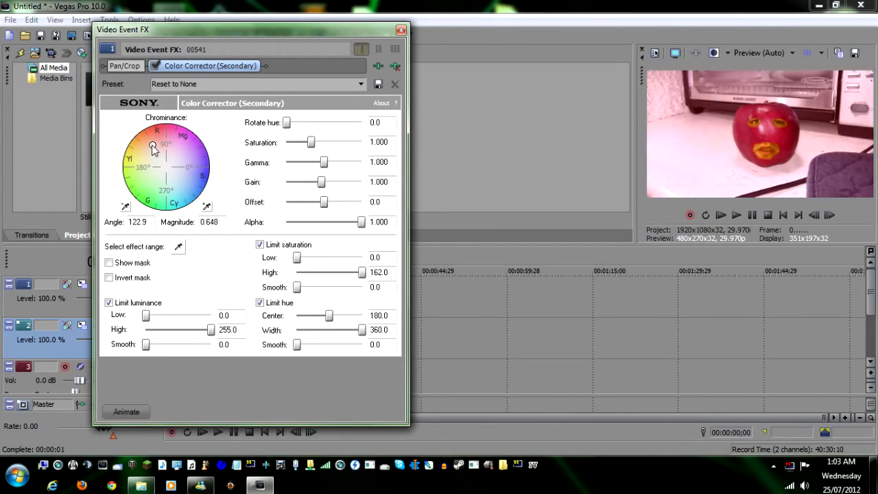
left_click_drag(153, 145, 166, 168)
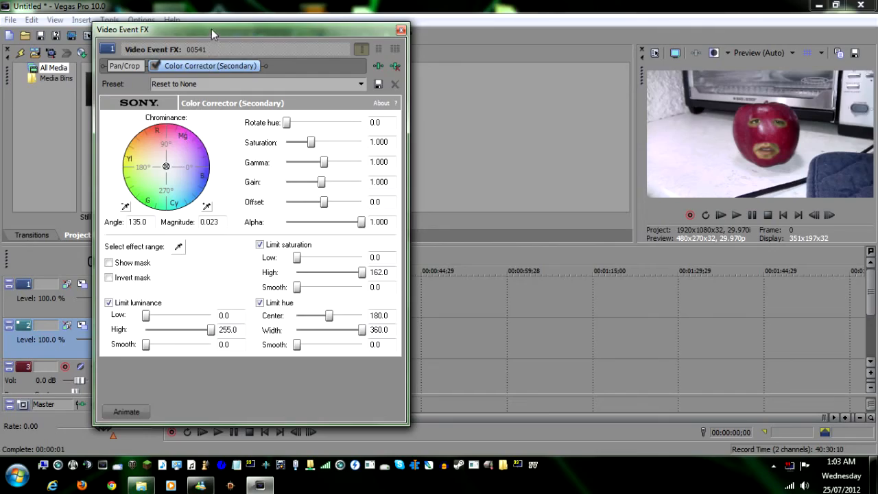
left_click_drag(212, 30, 408, 34)
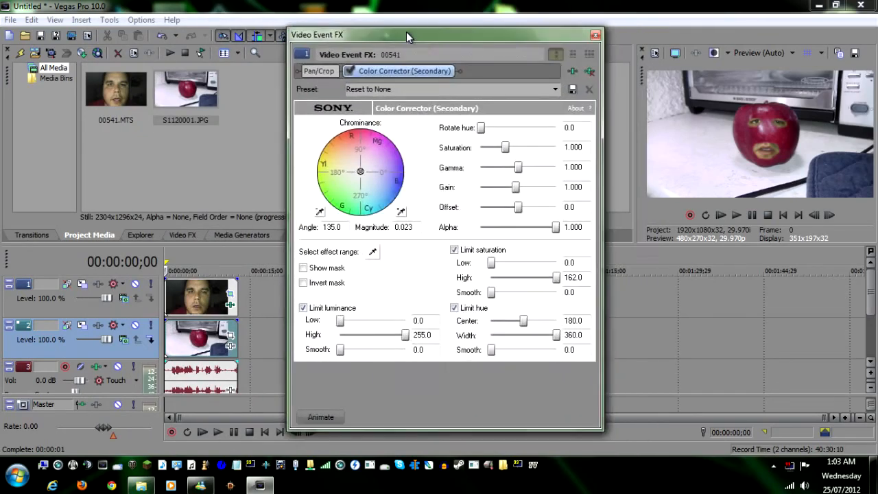
left_click(595, 34)
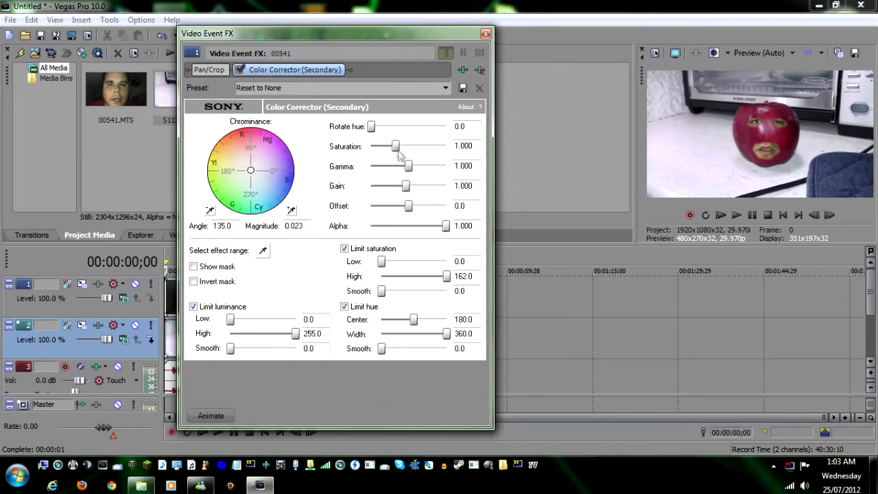
left_click_drag(371, 127, 419, 126)
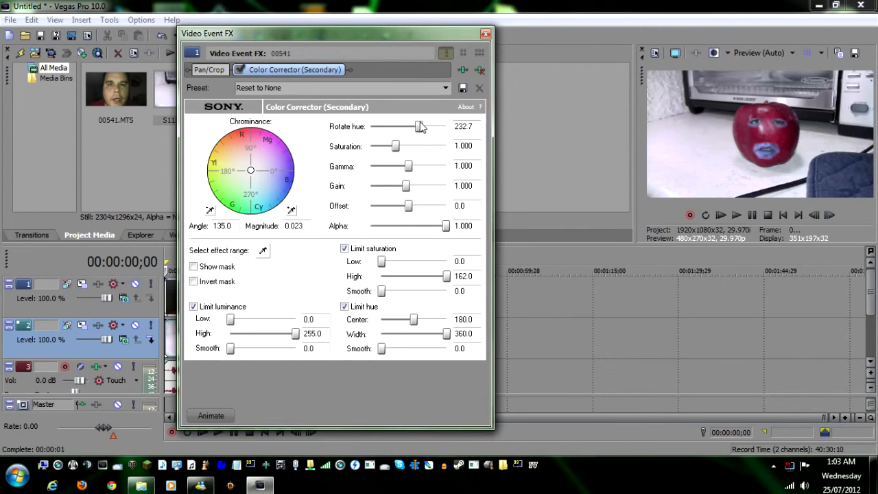
left_click_drag(420, 126, 447, 126)
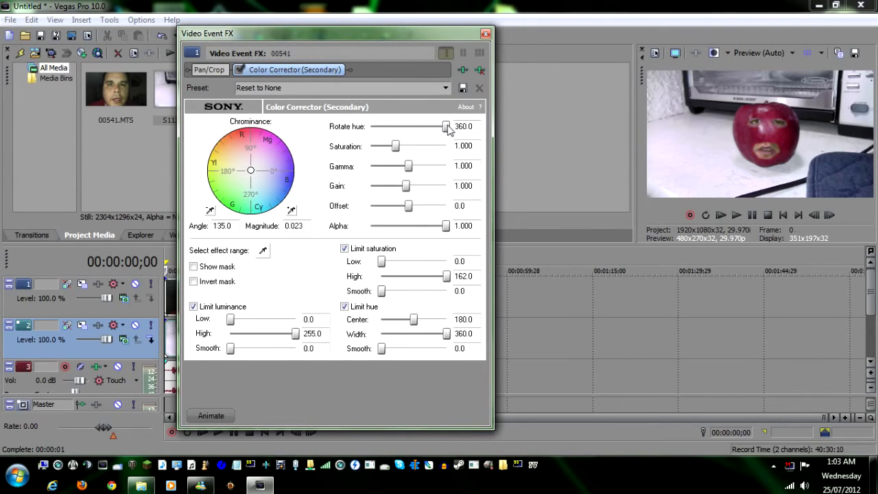
left_click_drag(447, 126, 404, 126)
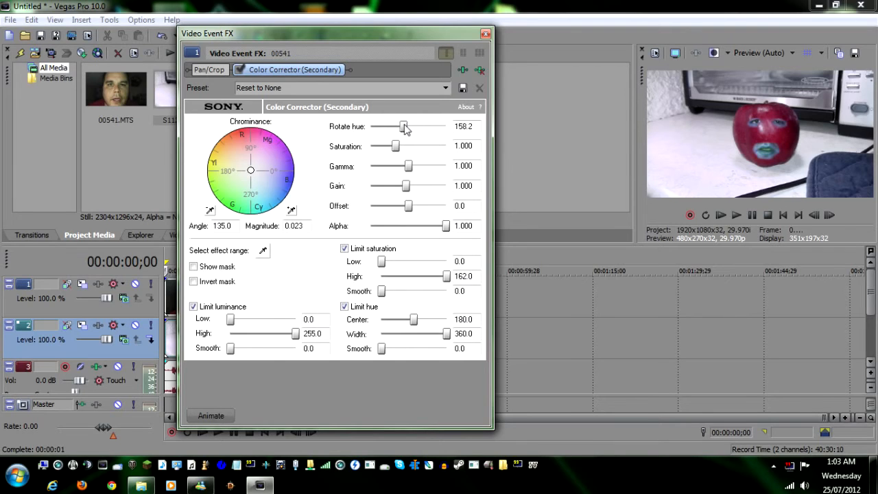
left_click_drag(403, 126, 386, 126)
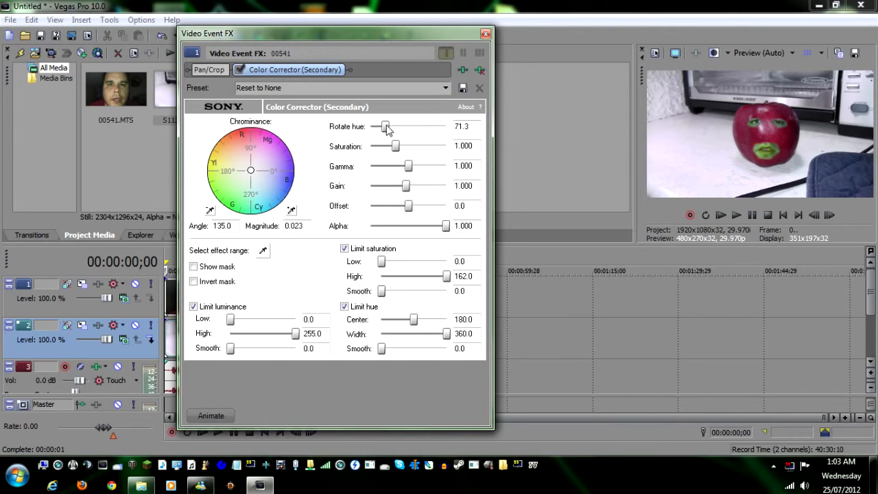
left_click_drag(384, 126, 401, 126)
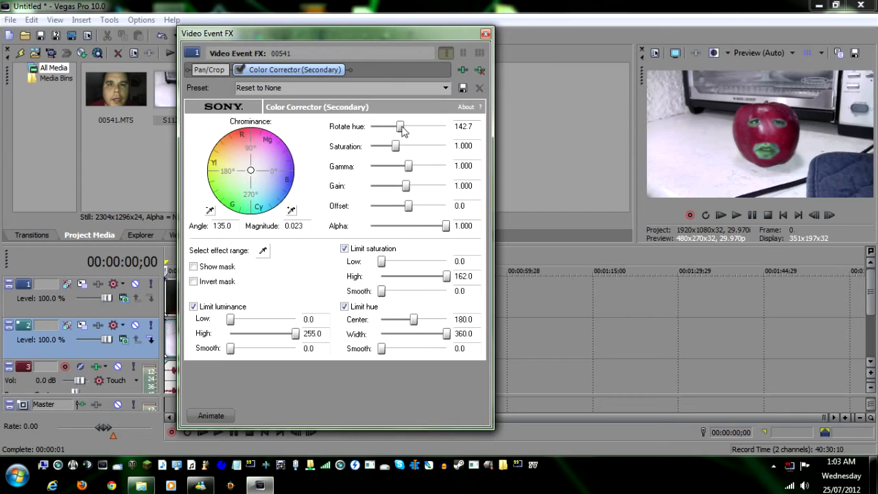
left_click_drag(400, 126, 434, 126)
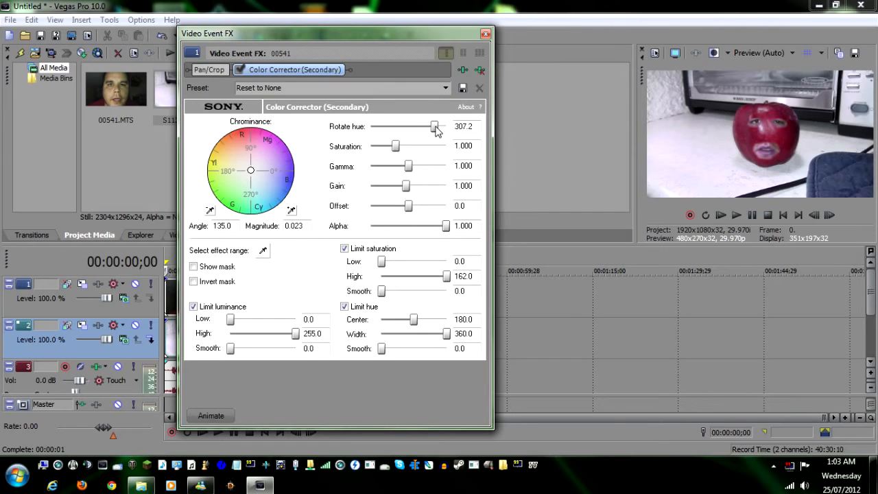
Drag the chrominance wheel to tint the masked eyes and mouth red to match the apple.
left_click_drag(249, 170, 263, 159)
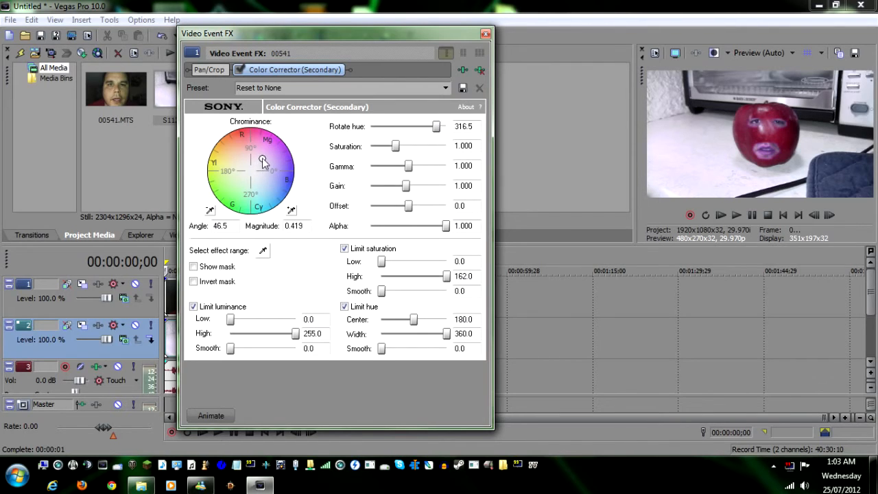
left_click_drag(262, 159, 240, 148)
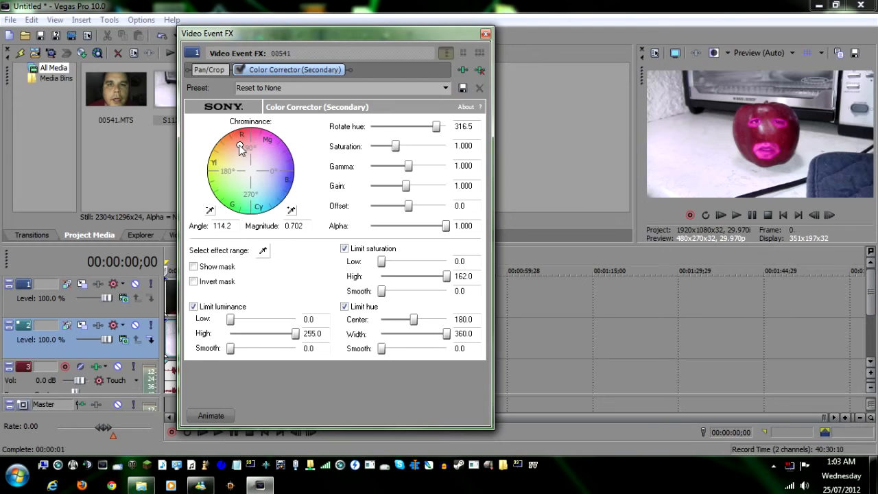
left_click_drag(240, 145, 244, 162)
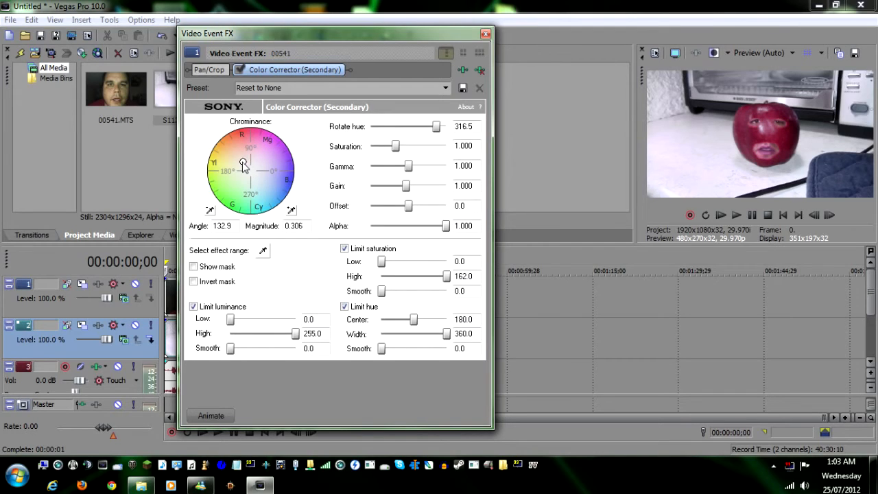
left_click_drag(244, 163, 247, 159)
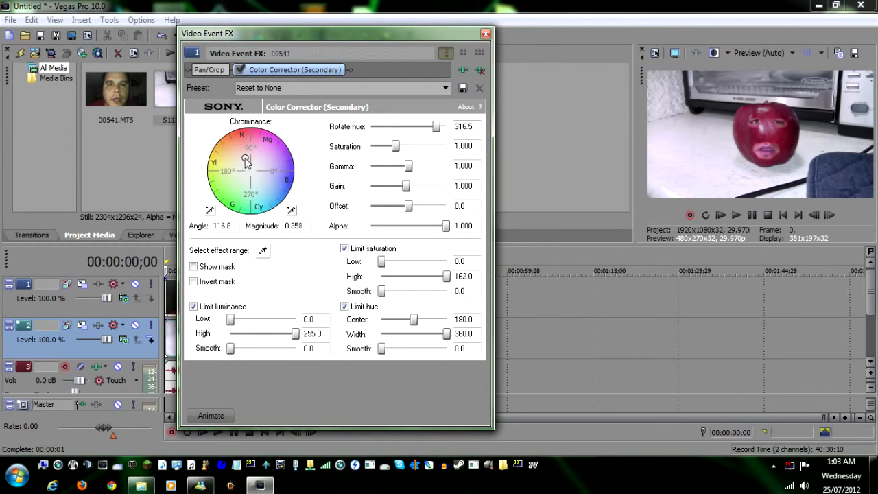
left_click_drag(245, 160, 233, 163)
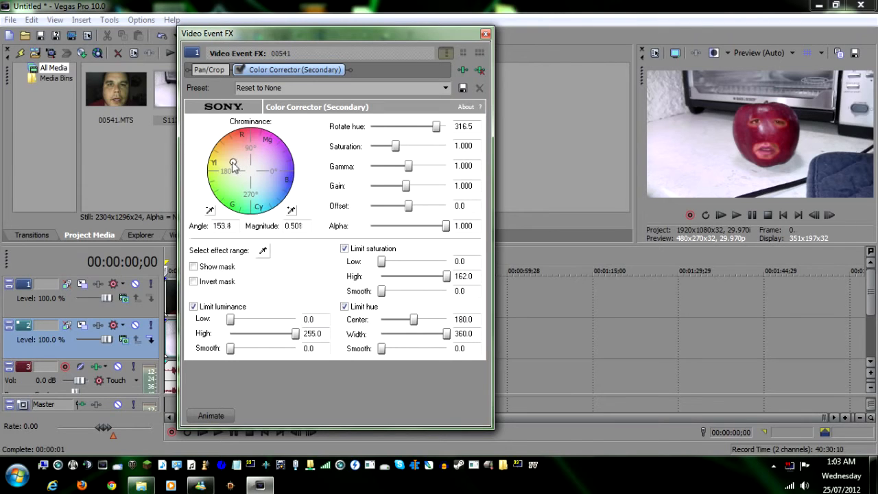
left_click_drag(233, 163, 230, 162)
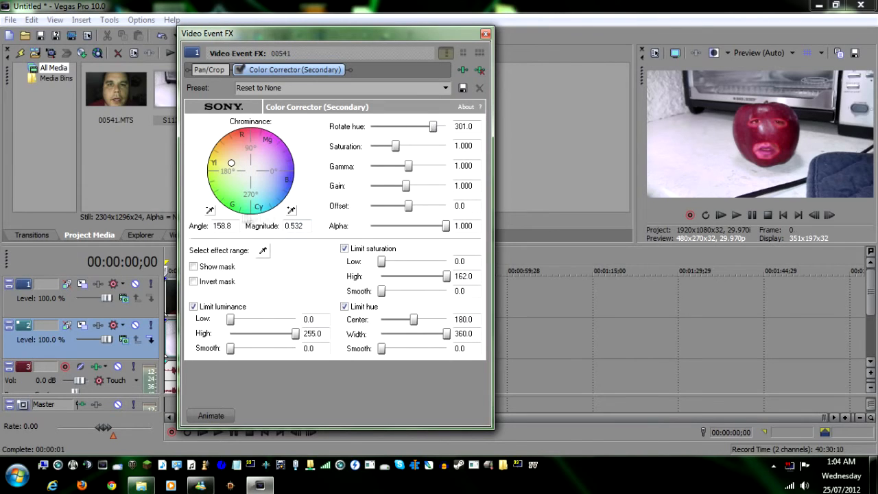
left_click_drag(230, 162, 249, 192)
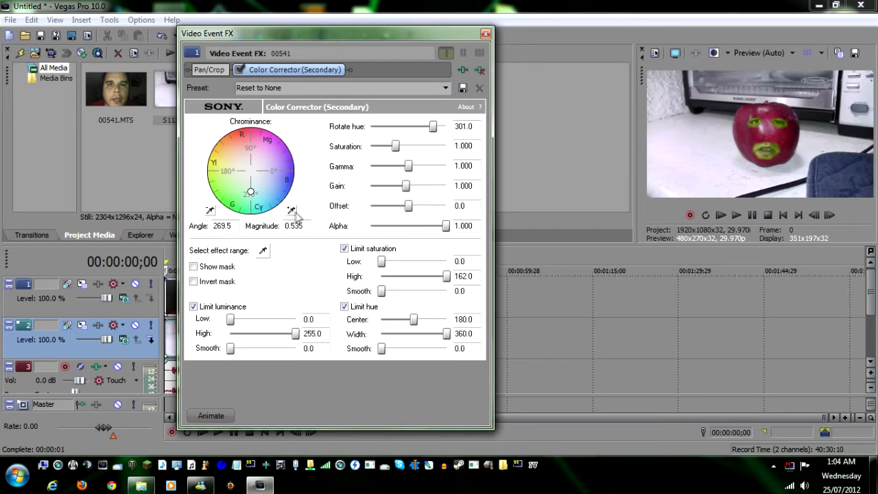
left_click_drag(249, 192, 250, 144)
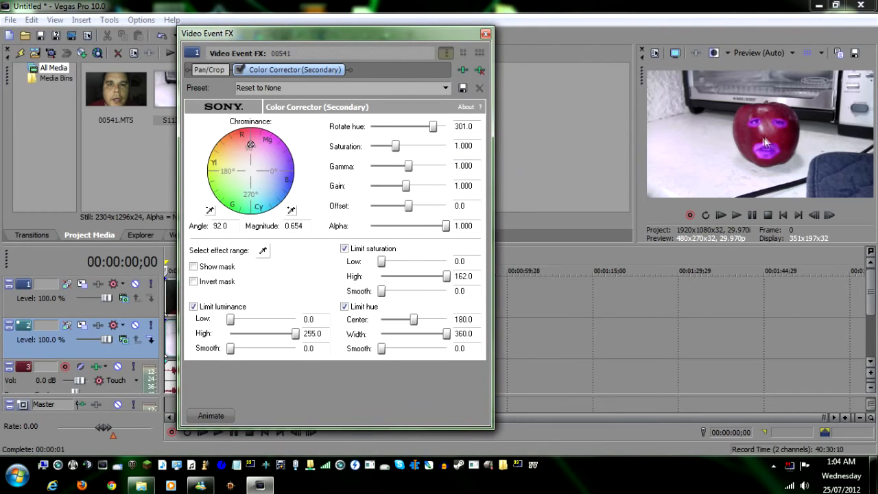
mouse_move(444, 130)
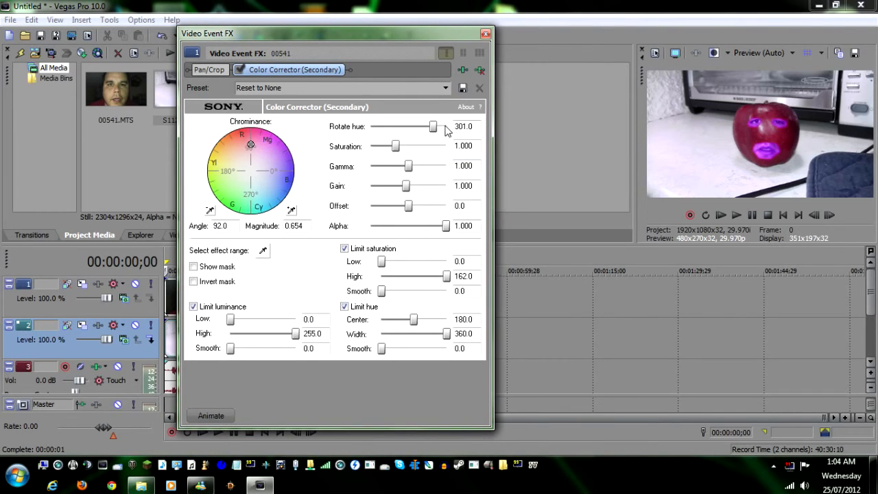
Fine-tune the hue rotation toward the apple's red and widen the saturation limit range.
left_click_drag(432, 126, 375, 126)
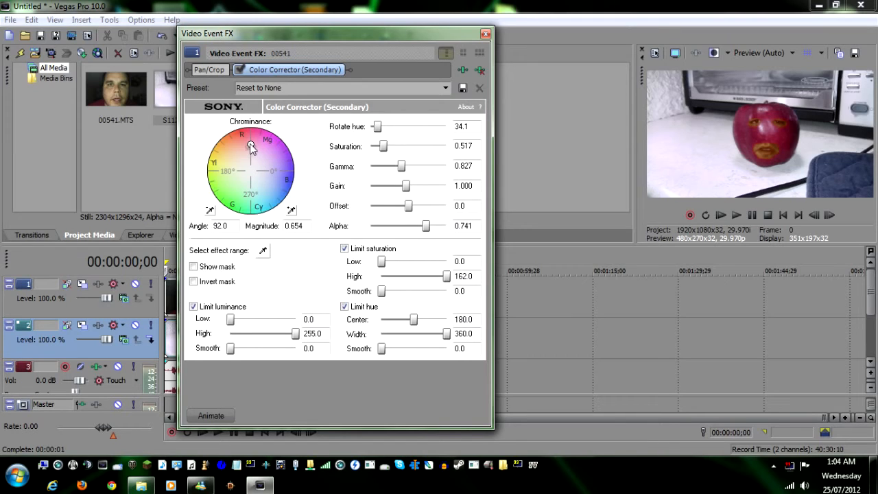
left_click_drag(251, 145, 263, 142)
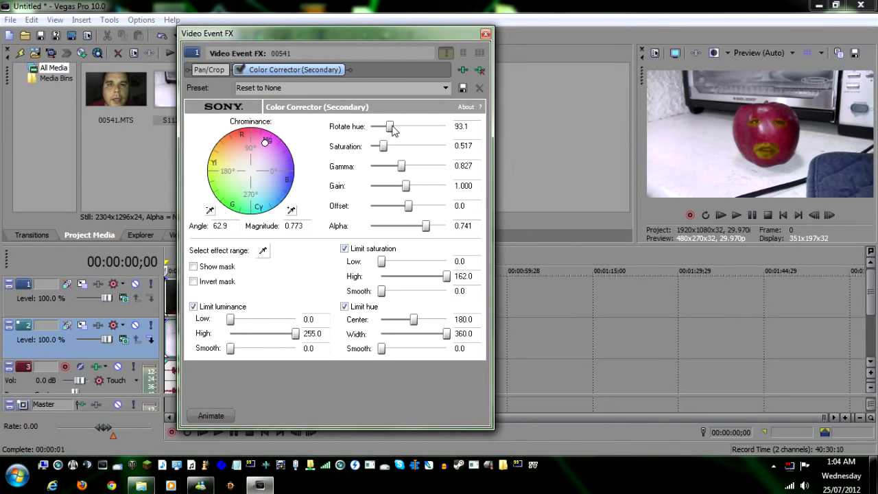
left_click_drag(393, 126, 381, 126)
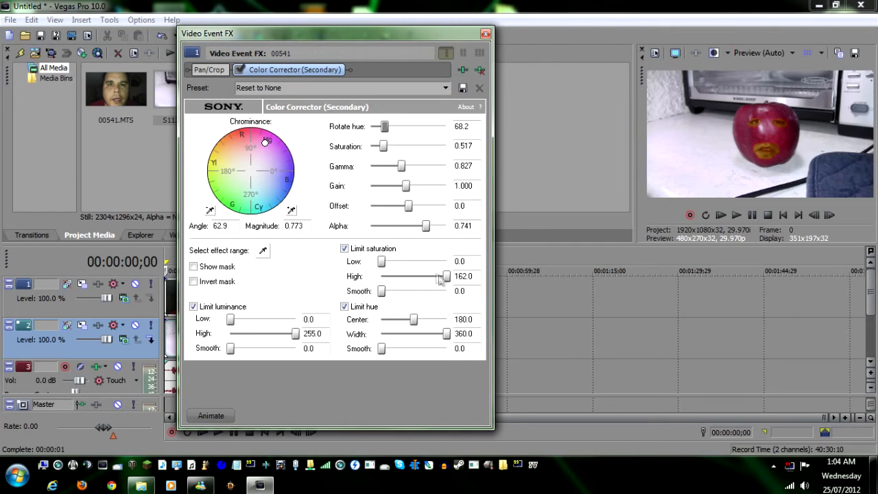
mouse_move(378, 261)
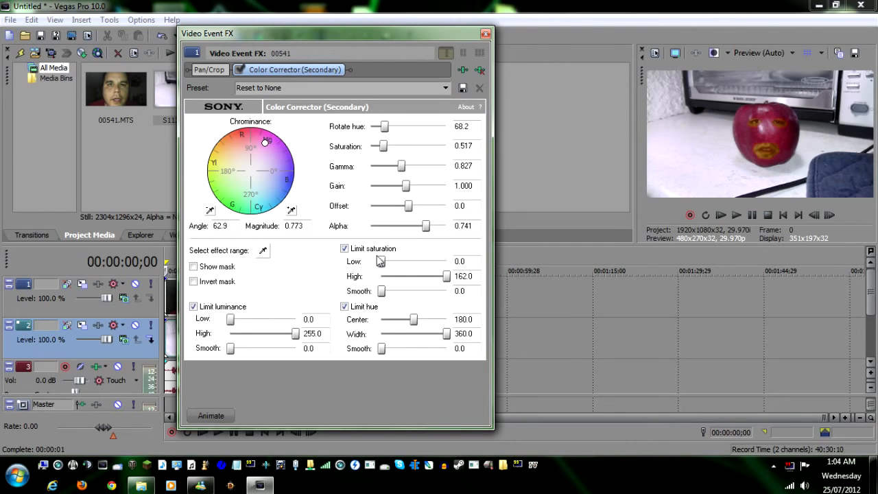
left_click_drag(381, 291, 441, 291)
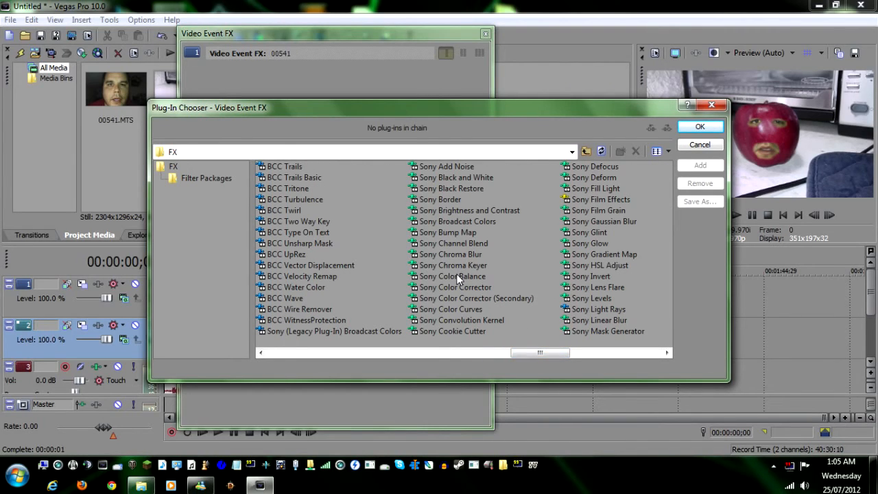
Add Sony Color Balance to the face clip's effects chain.
left_click(699, 126)
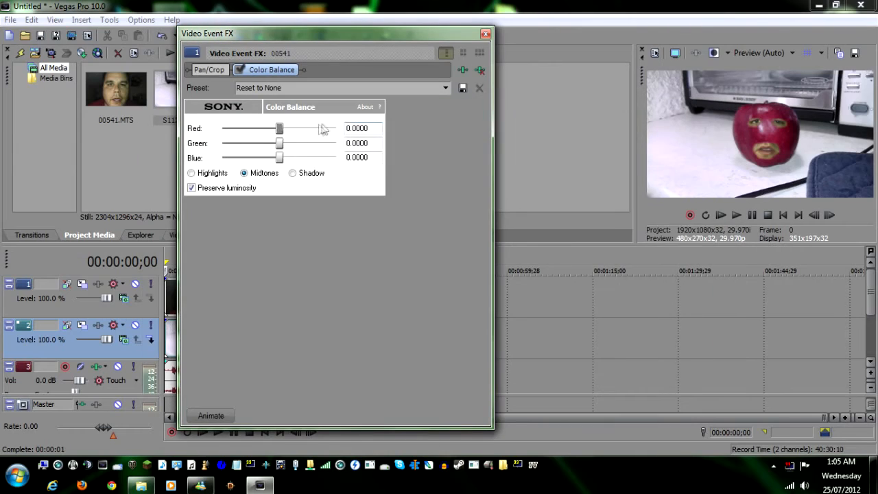
Set Color Balance midtones to red 0.0340, green -0.0970 and blue 0.0340.
left_click_drag(280, 129, 286, 129)
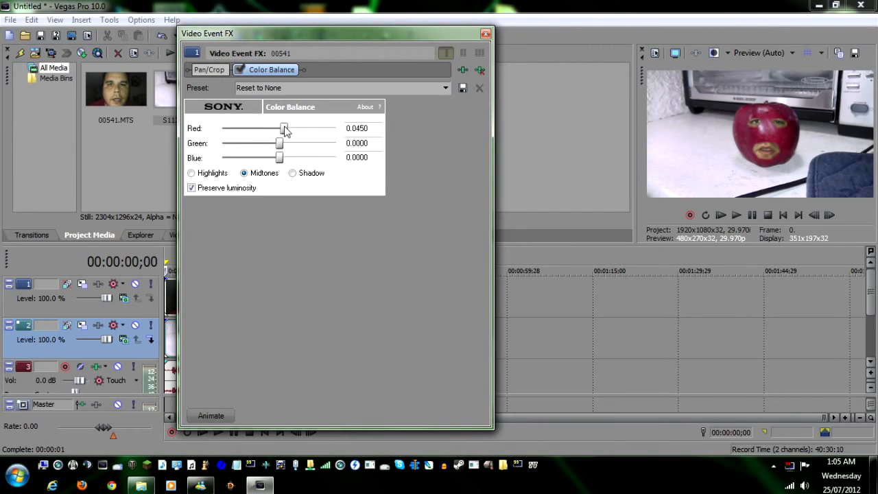
left_click_drag(285, 129, 299, 129)
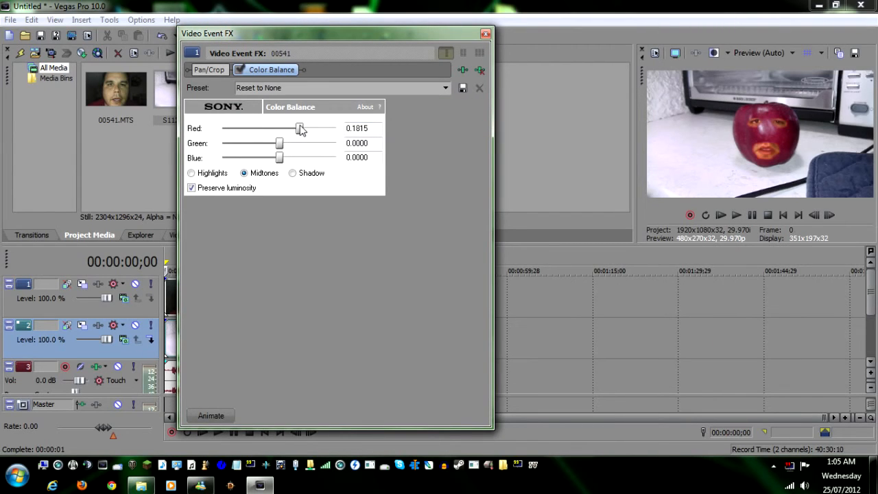
left_click_drag(299, 129, 306, 129)
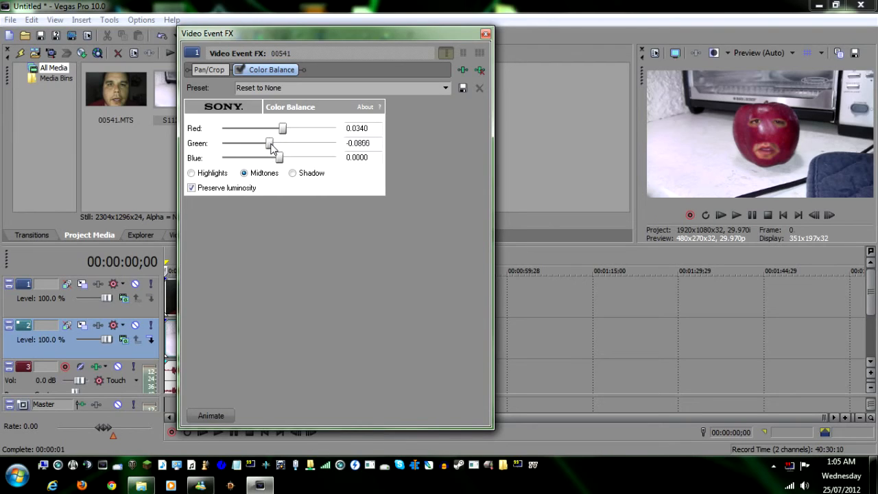
left_click_drag(269, 144, 268, 144)
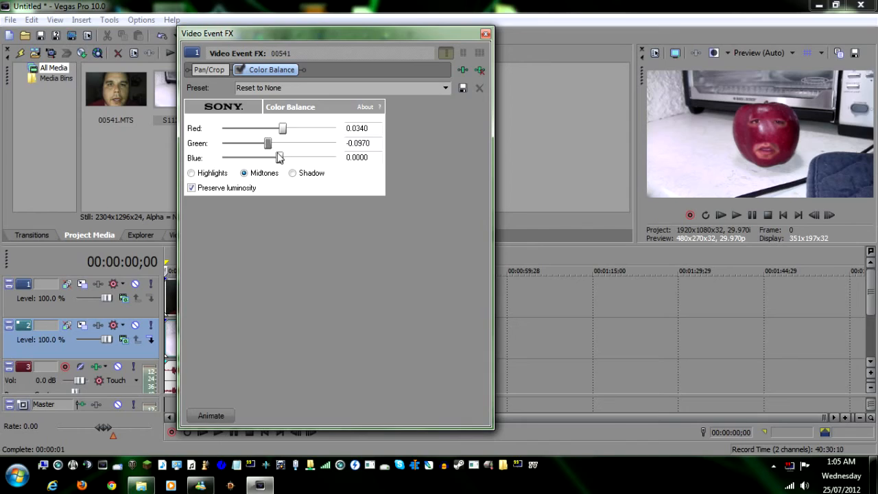
left_click_drag(280, 157, 275, 156)
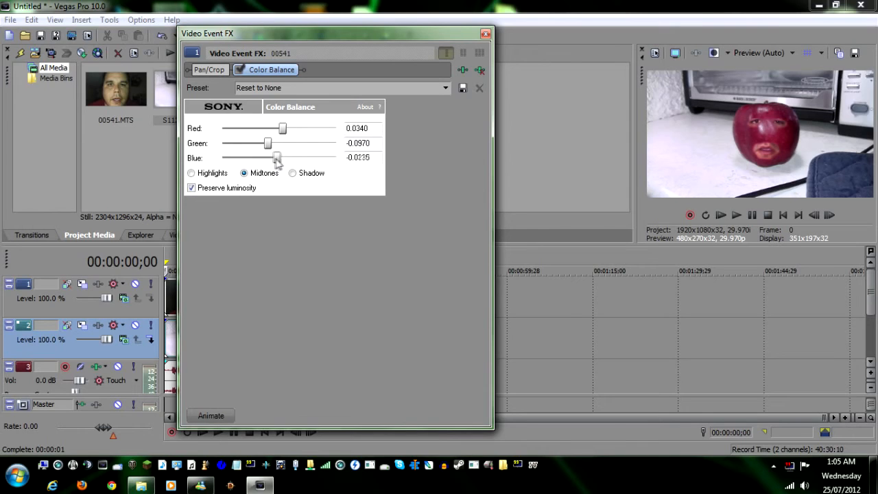
left_click_drag(277, 158, 283, 158)
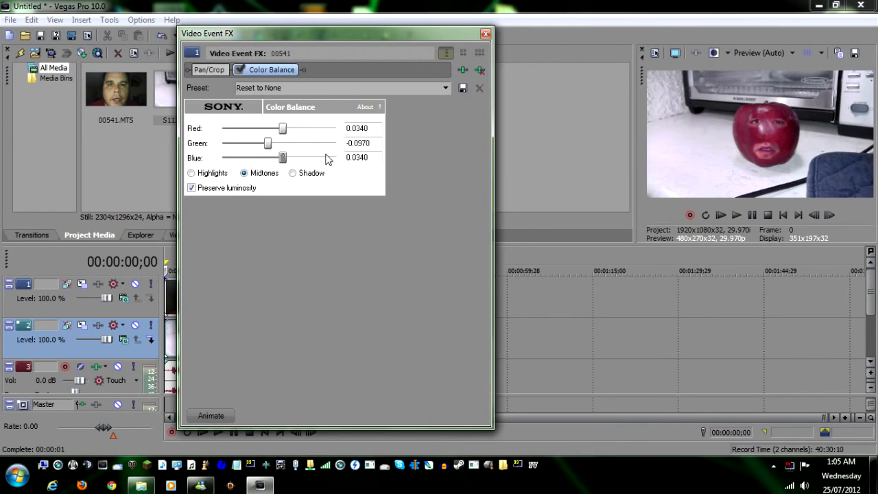
mouse_move(342, 163)
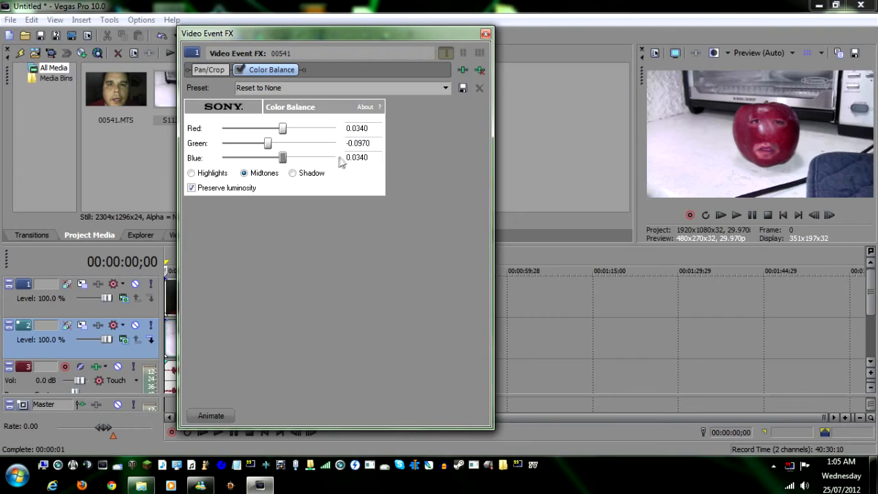
mouse_move(297, 178)
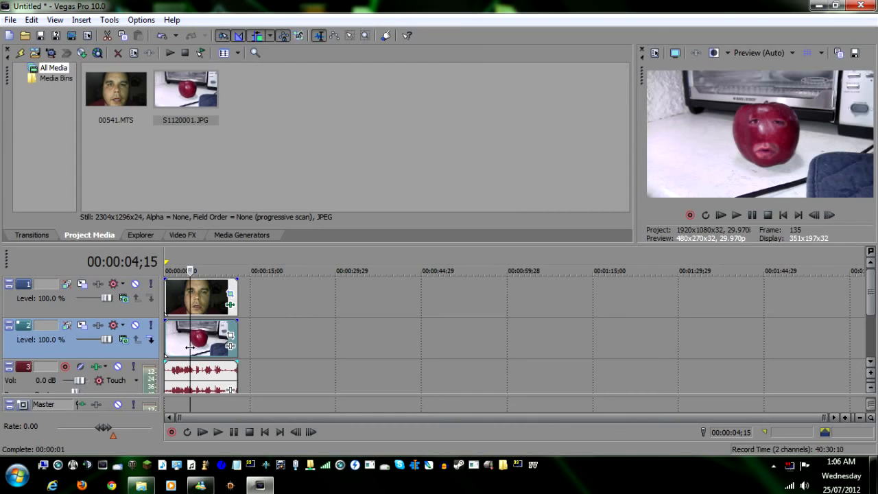
mouse_move(221, 373)
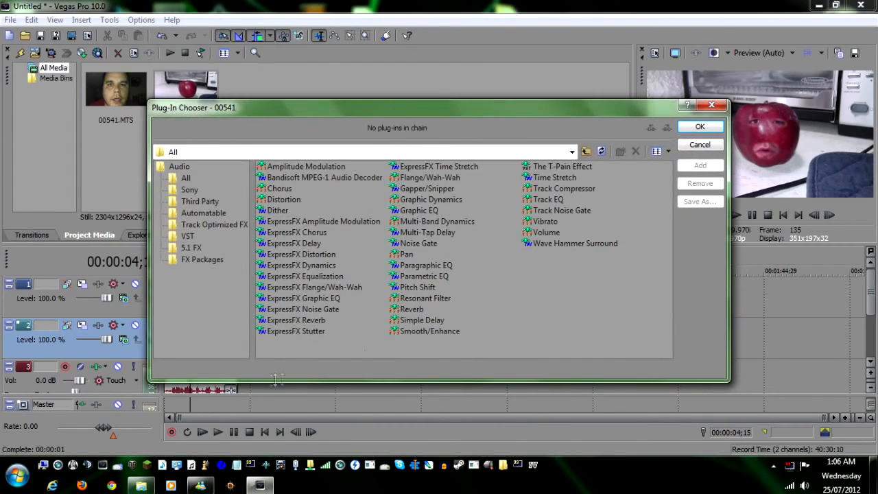
Add a Pitch Shift effect raising the voice audio by 7 semitones and close its dialog.
left_click(417, 286)
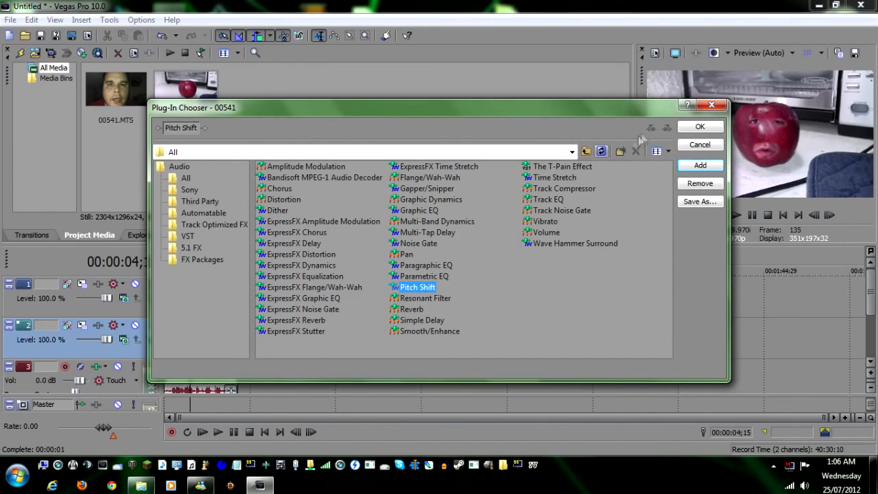
left_click(699, 126)
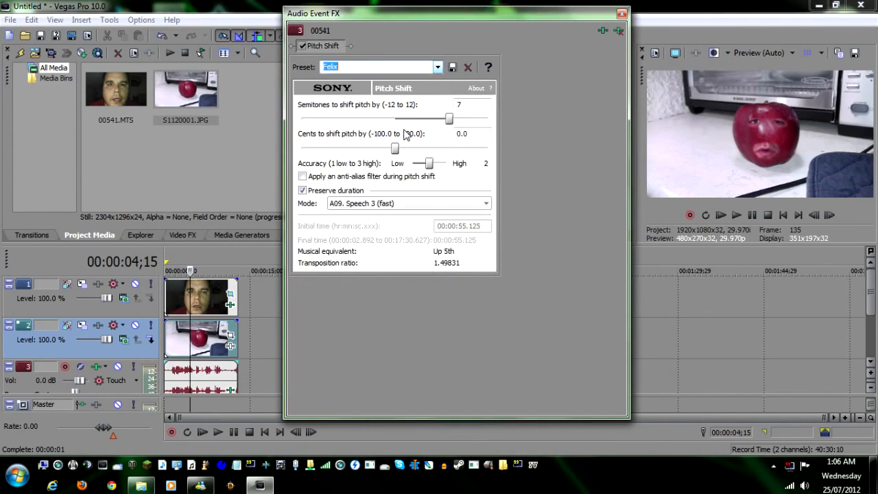
left_click(620, 14)
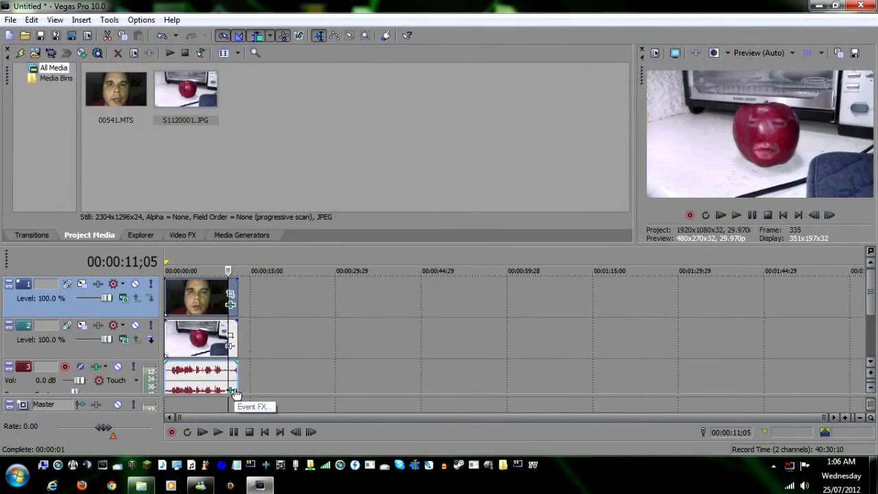
left_click(232, 390)
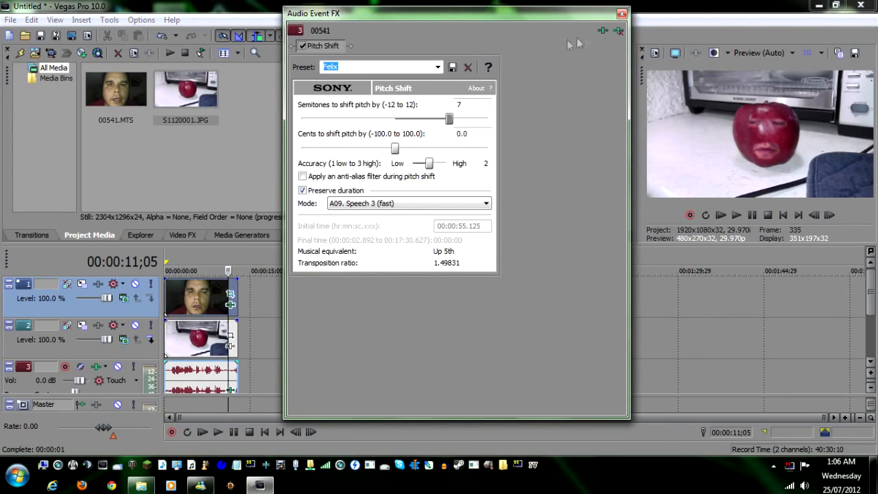
mouse_move(622, 15)
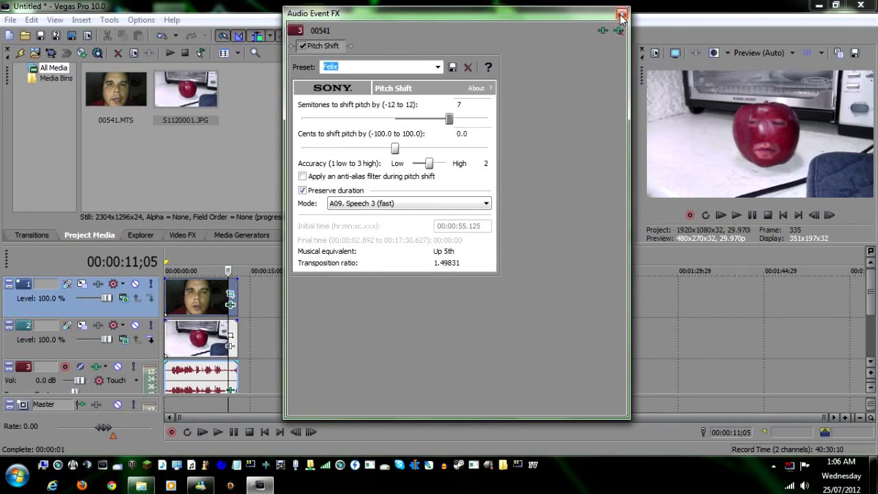
left_click(621, 13)
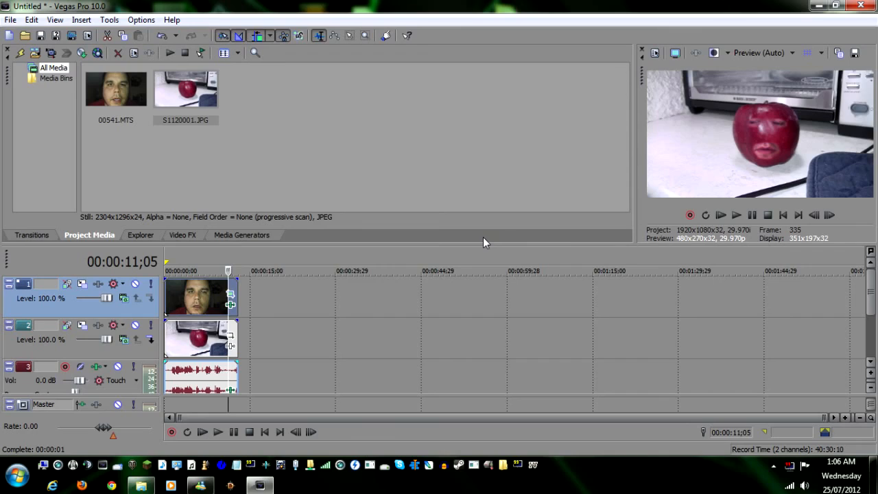
mouse_move(480, 242)
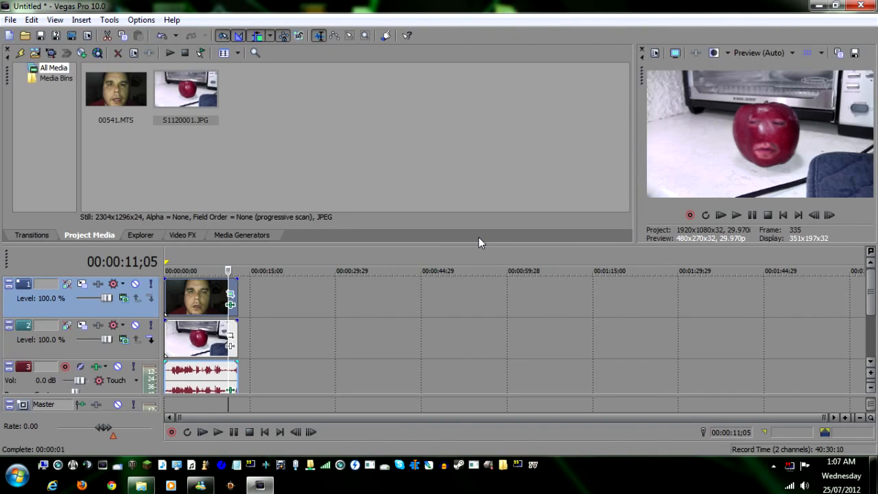